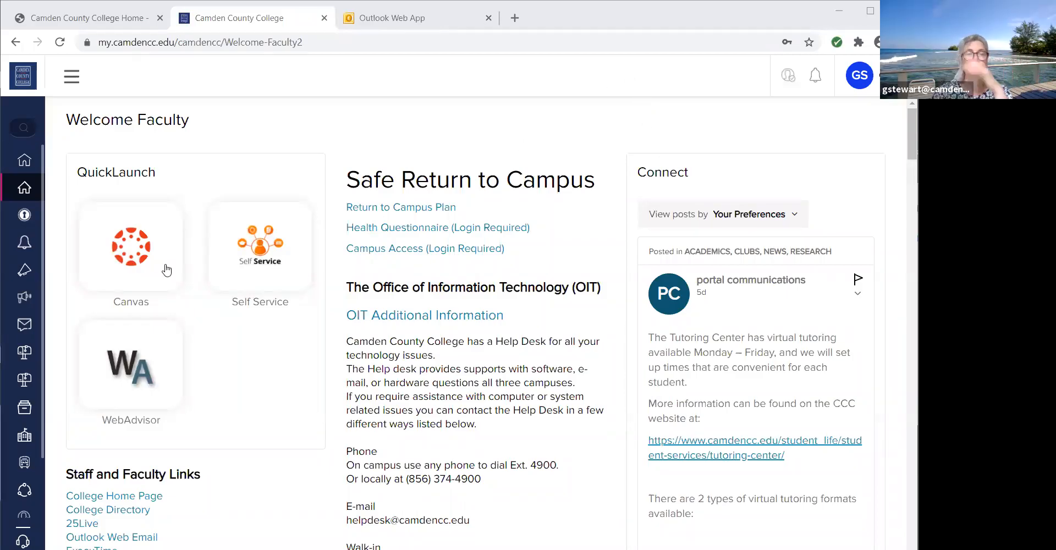
mouse_move(307, 210)
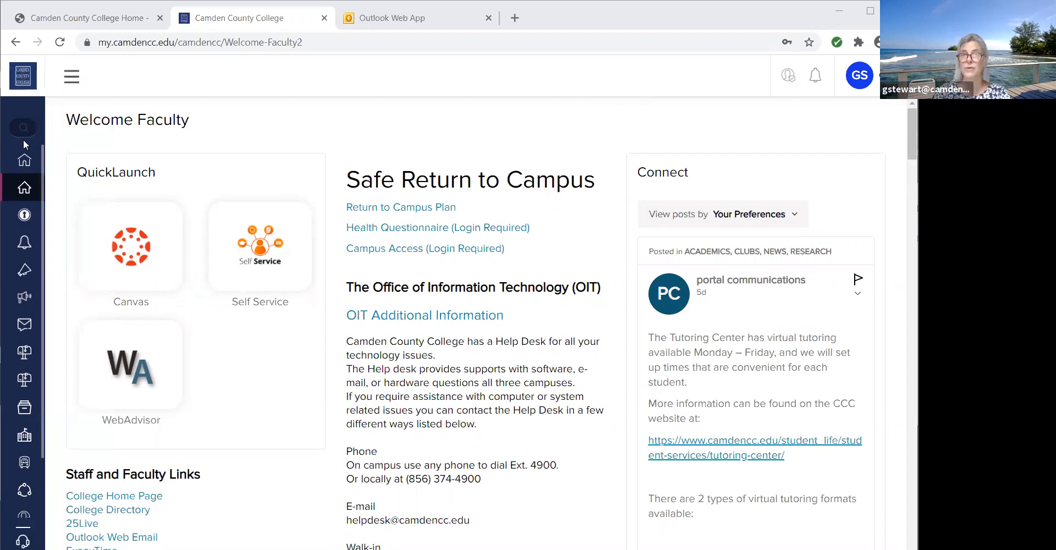
mouse_move(577, 86)
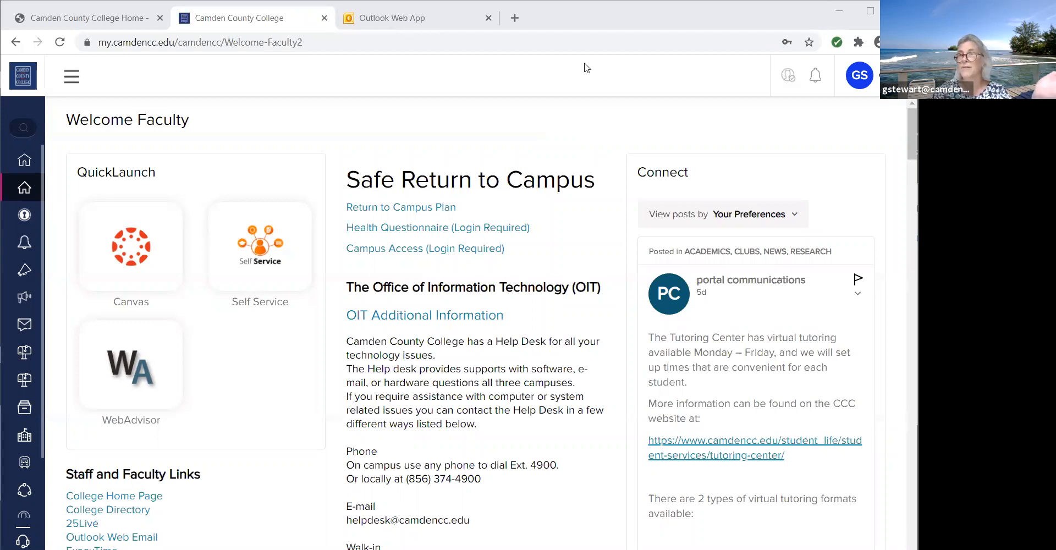
mouse_move(209, 299)
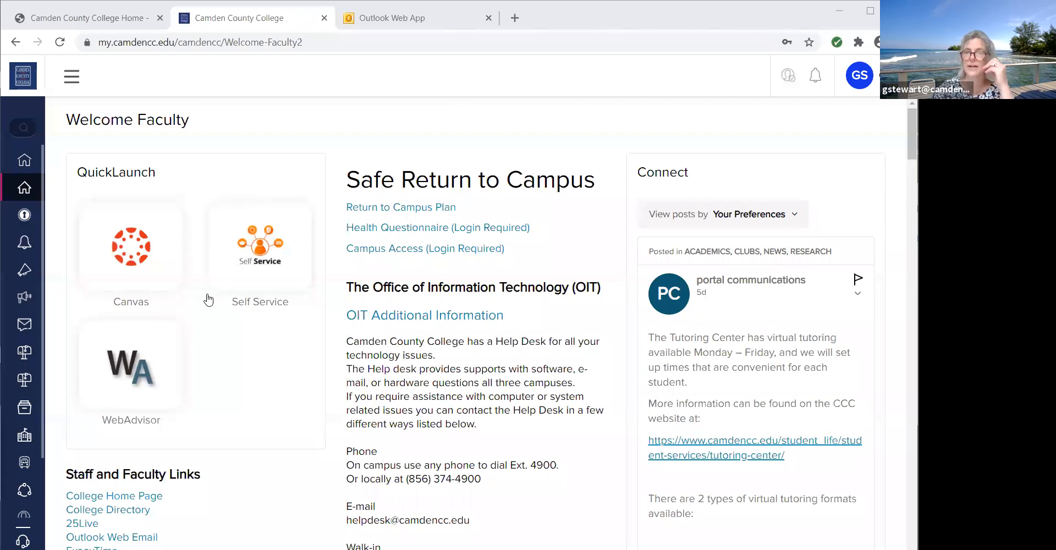
mouse_move(254, 199)
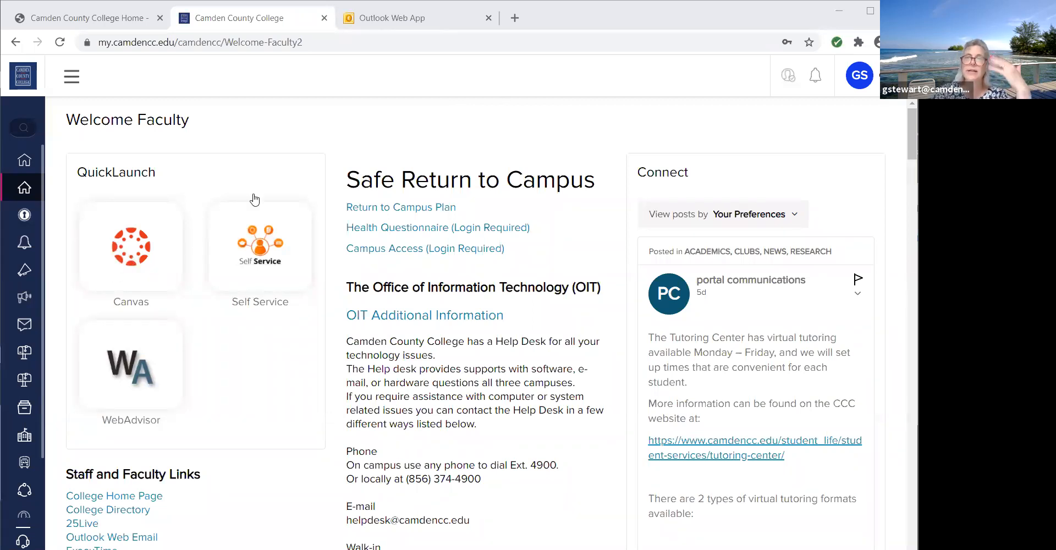
mouse_move(143, 261)
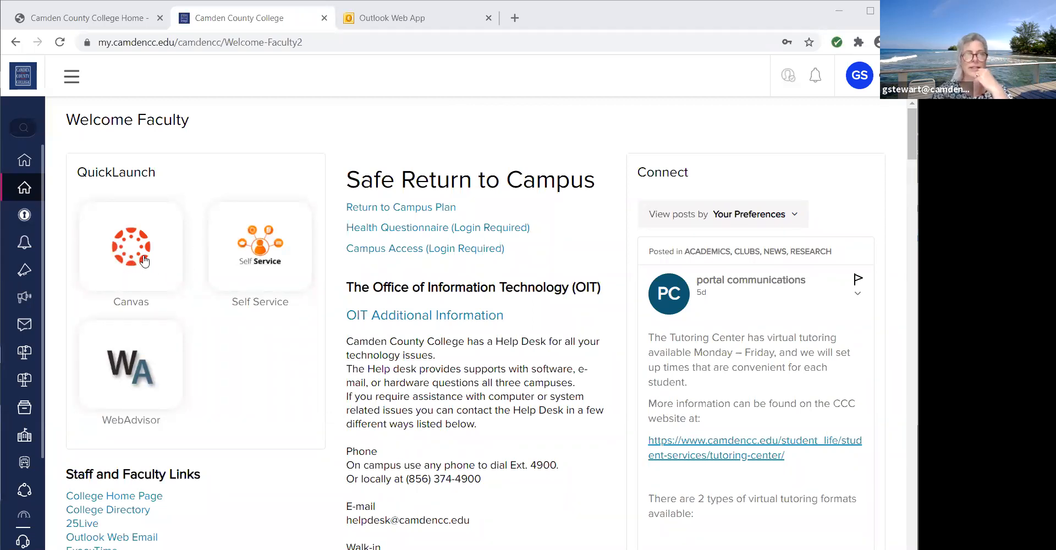
Launch Canvas from the faculty portal and scroll the Dashboard down to the Published Courses cards.
left_click(130, 246)
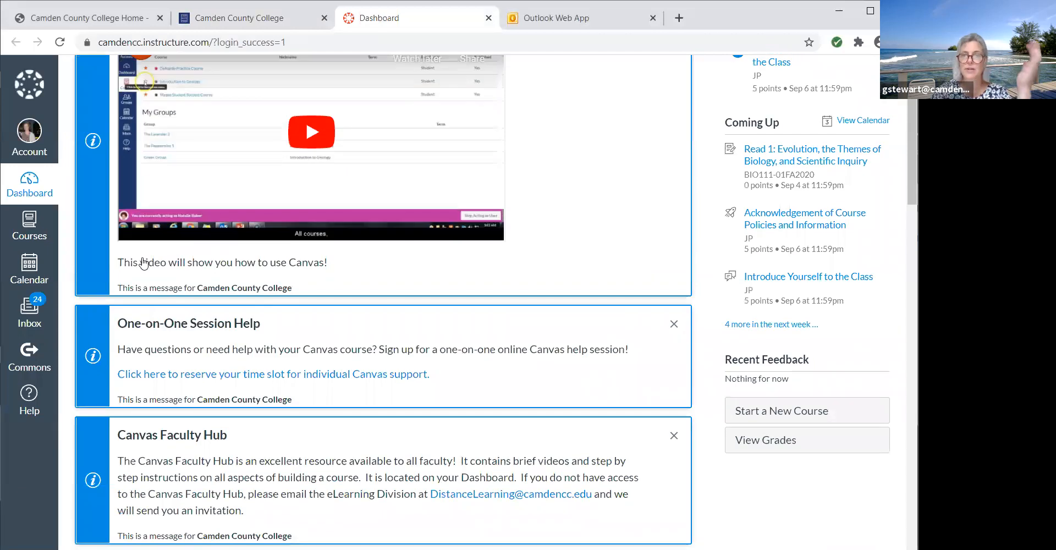
scroll("down", 3)
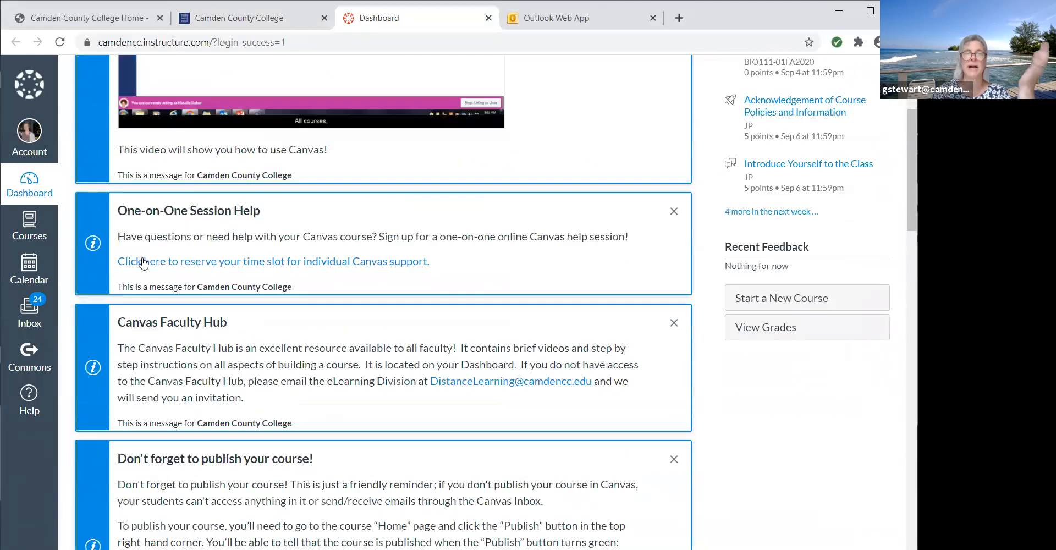
scroll("down", 3)
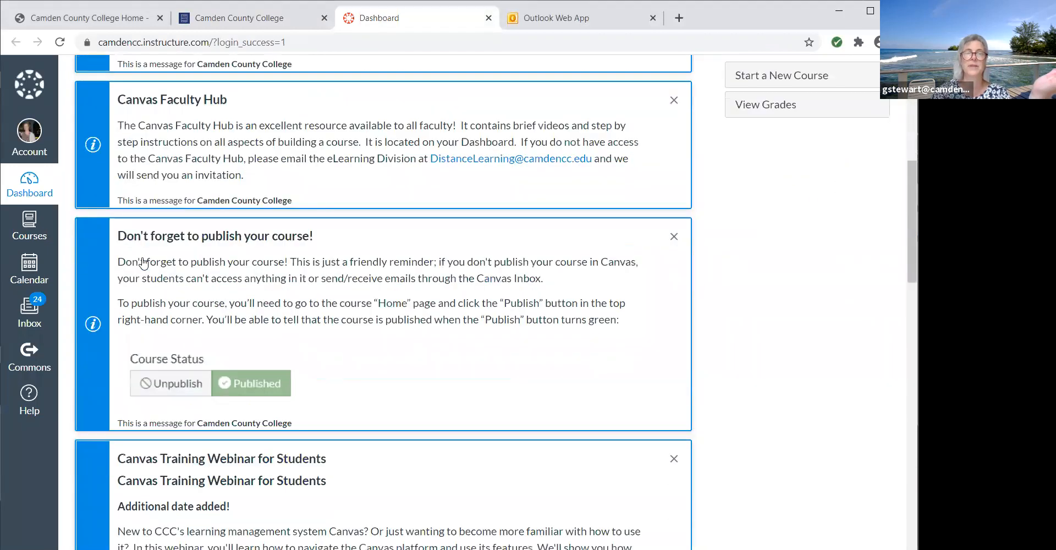
scroll("down", 3)
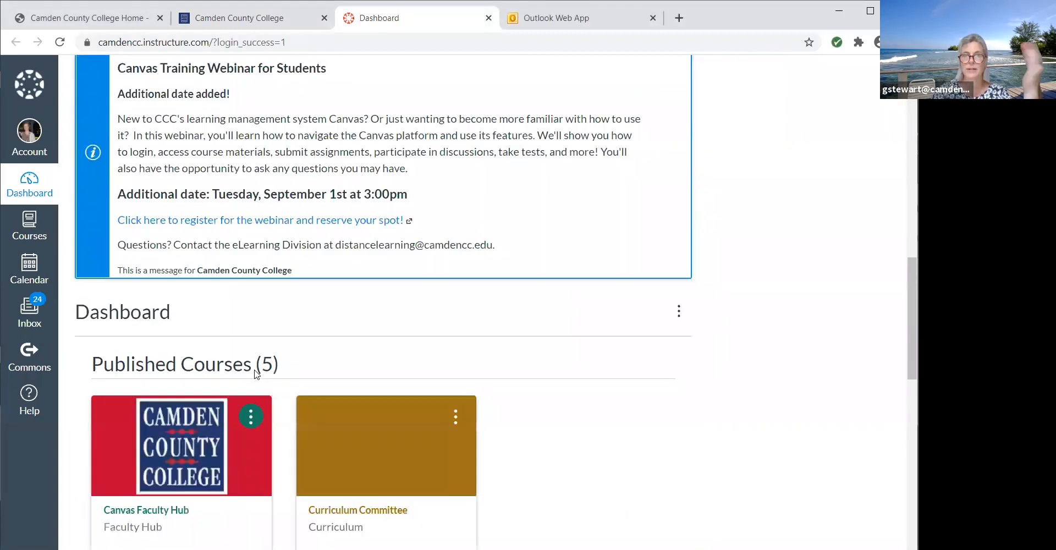
scroll("down", 3)
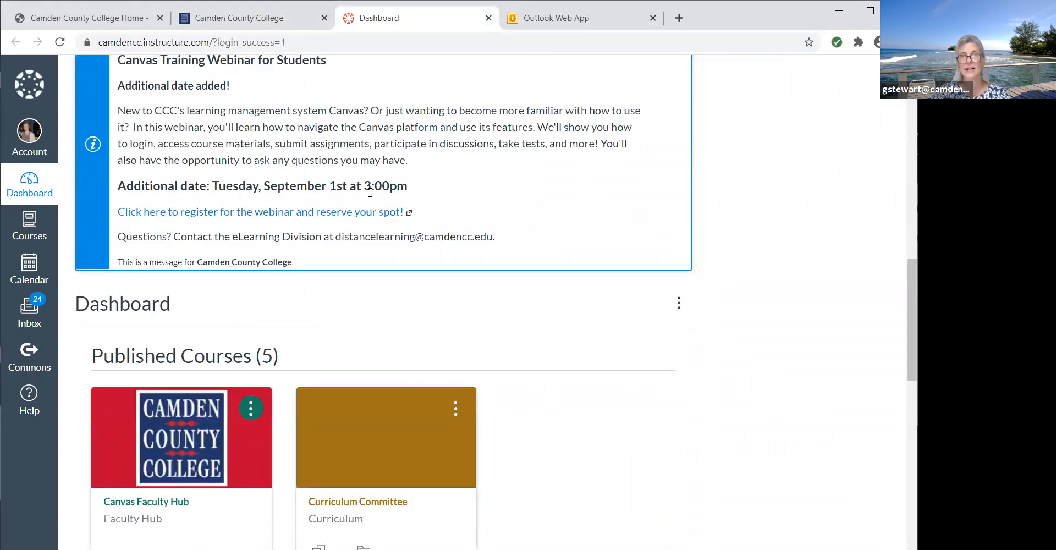
mouse_move(304, 200)
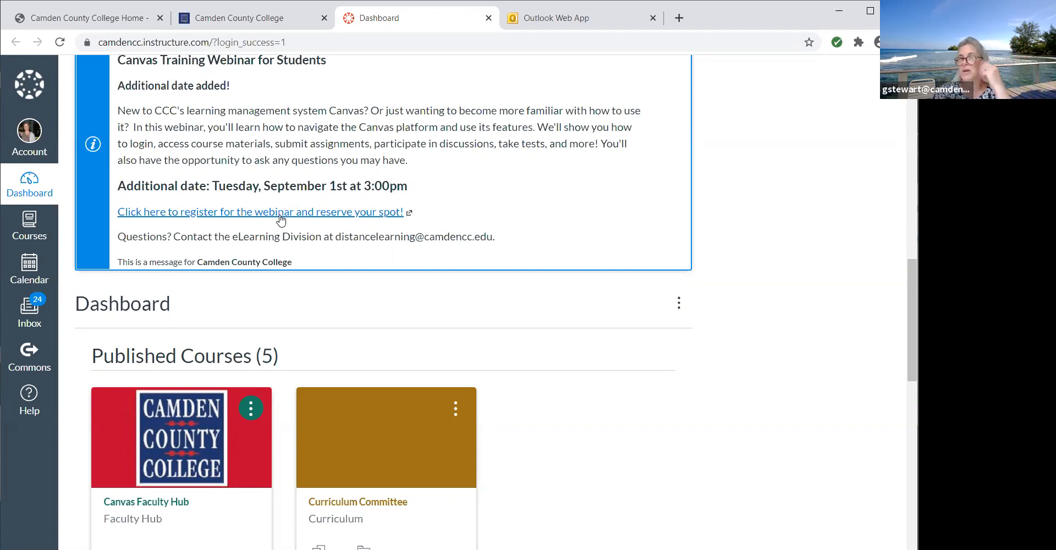
scroll("down", 3)
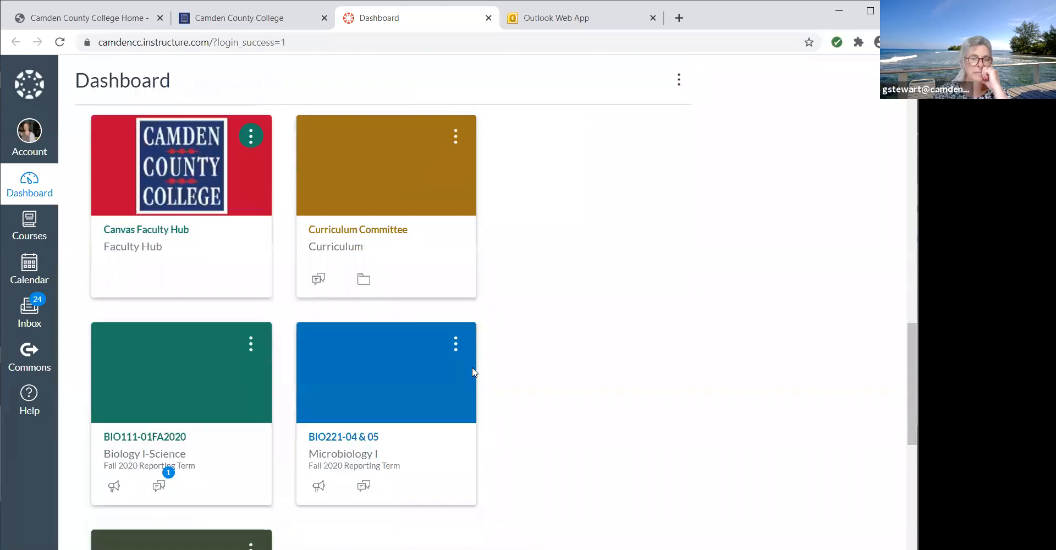
scroll("down", 3)
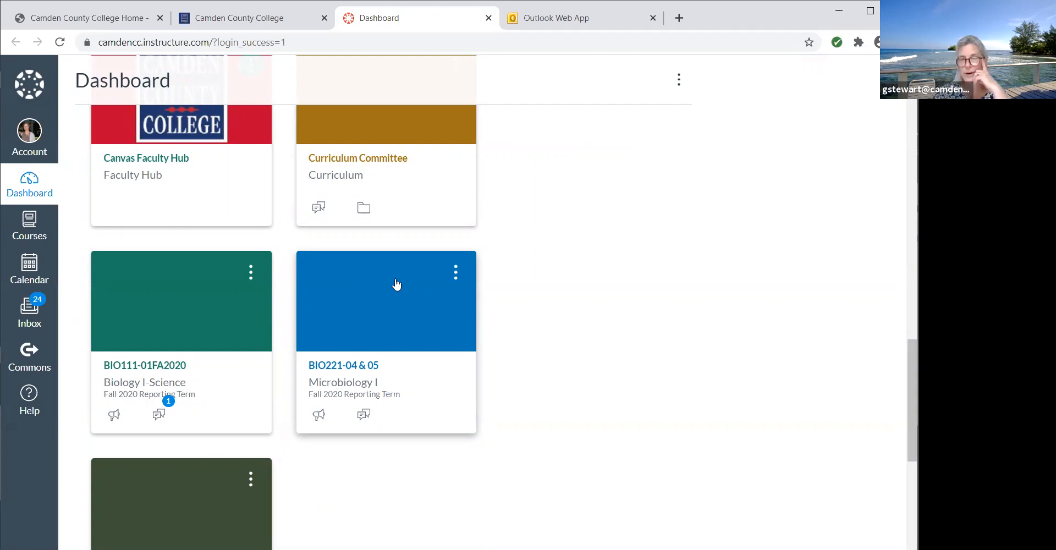
mouse_move(328, 374)
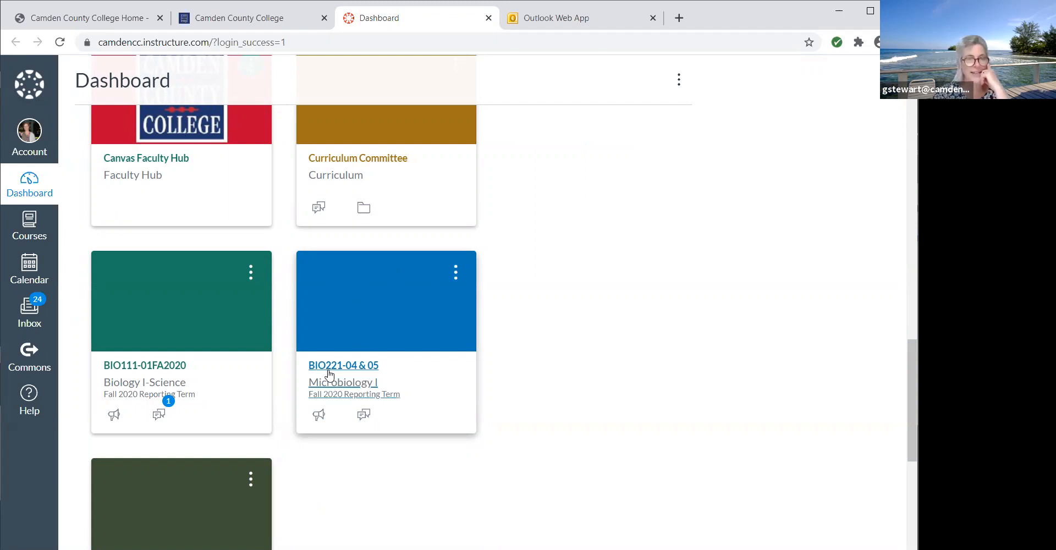
Open the BIO221-04 & 05 Microbiology I course from its Dashboard card.
left_click(344, 365)
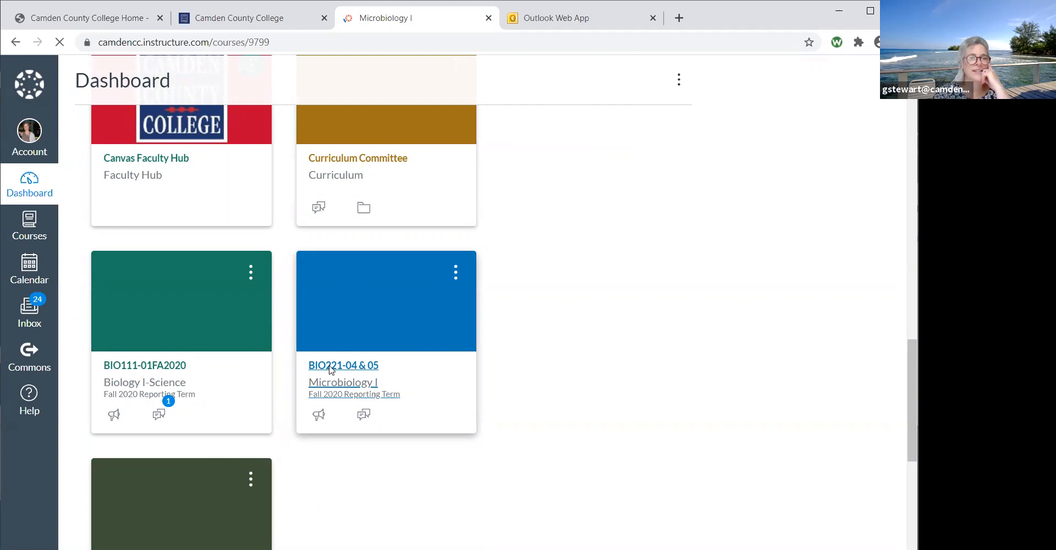
left_click(343, 365)
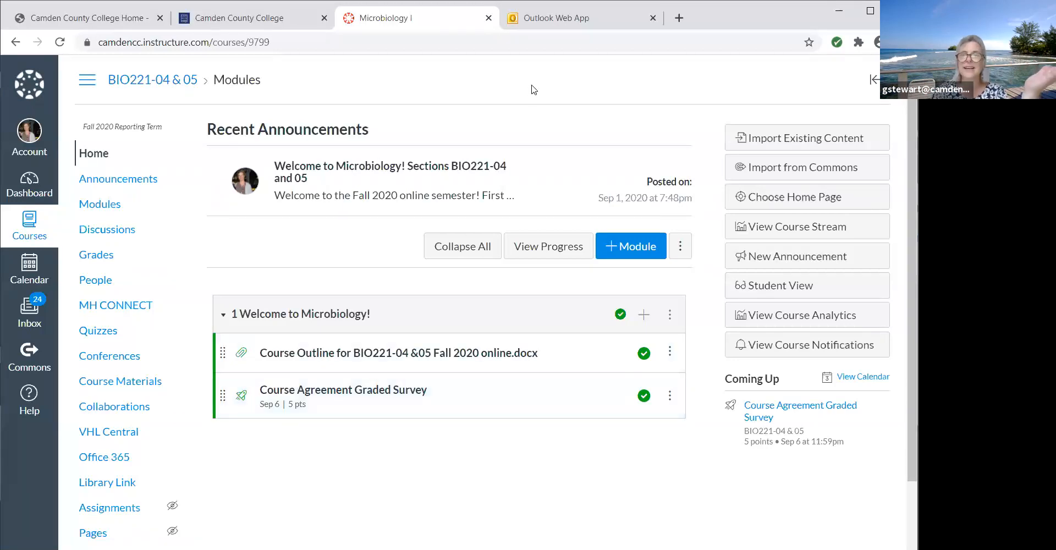
mouse_move(825, 73)
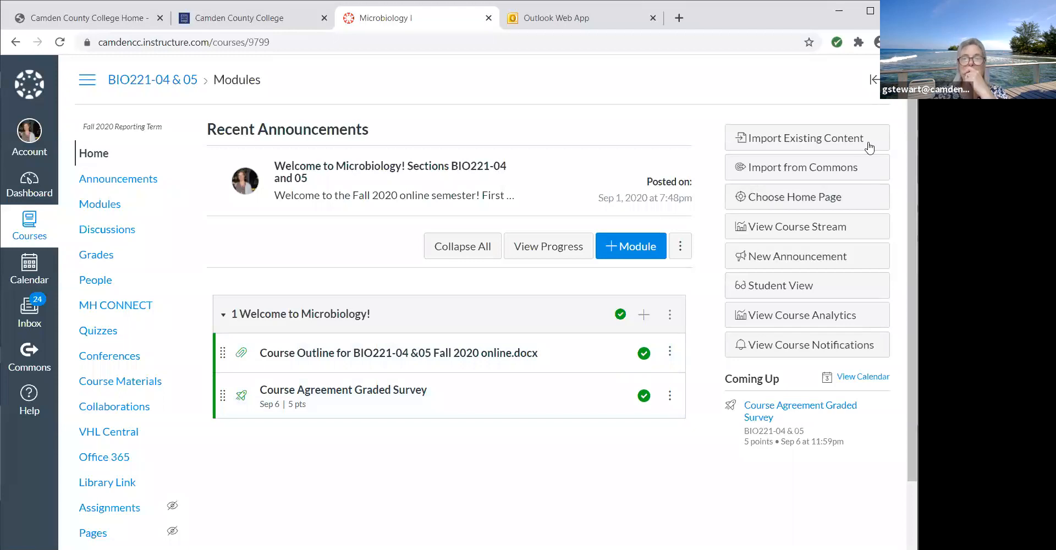
mouse_move(553, 468)
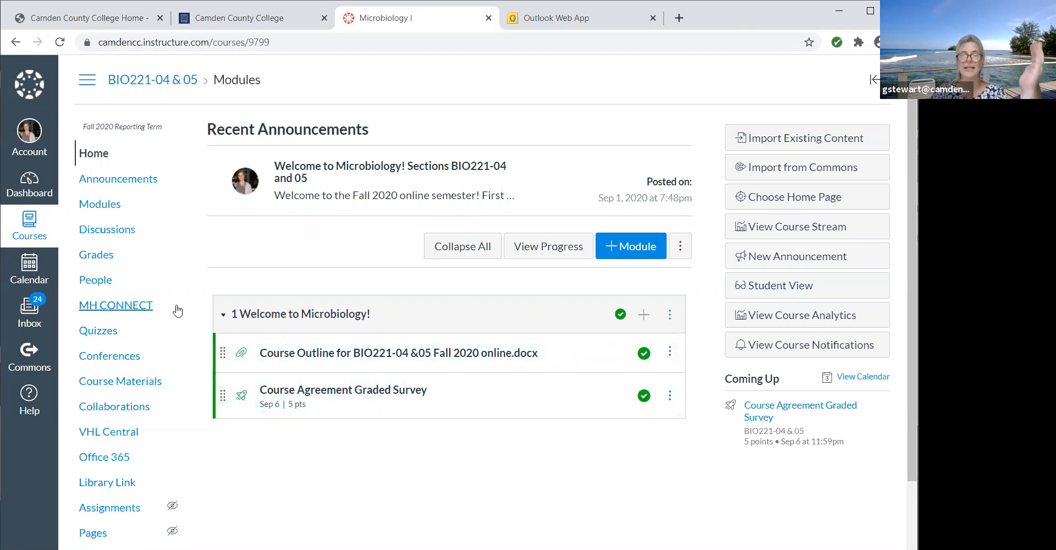
mouse_move(237, 426)
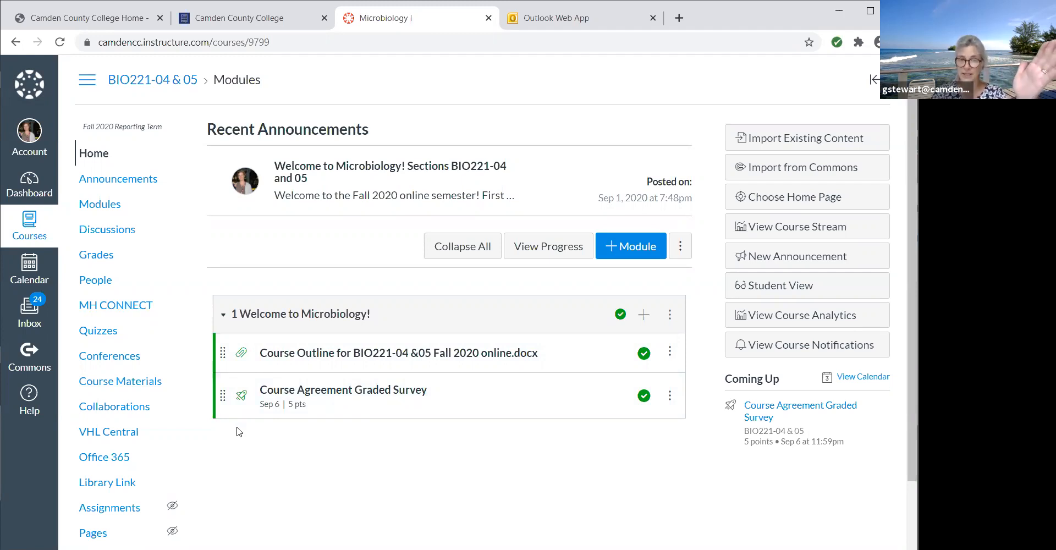
mouse_move(115, 305)
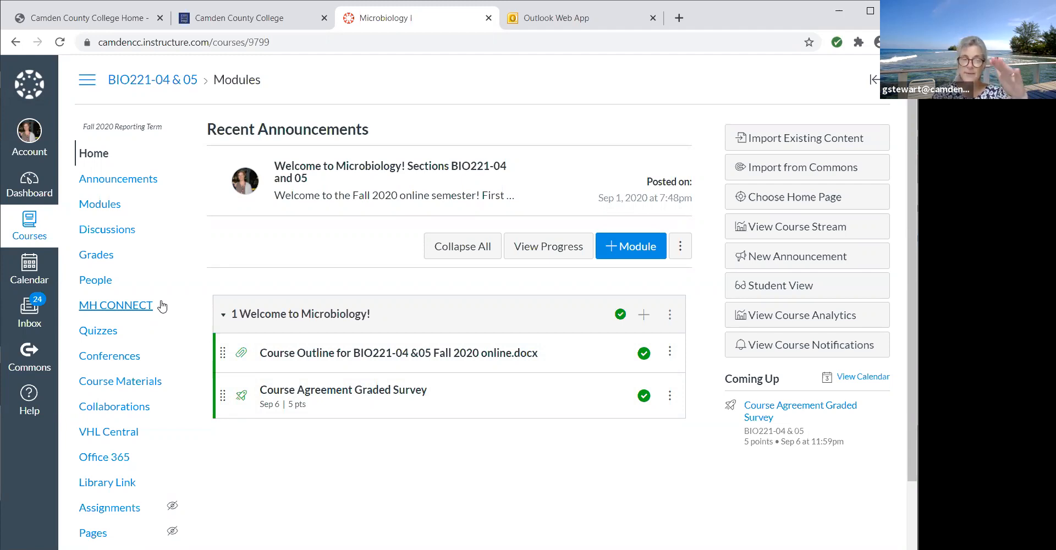
mouse_move(147, 378)
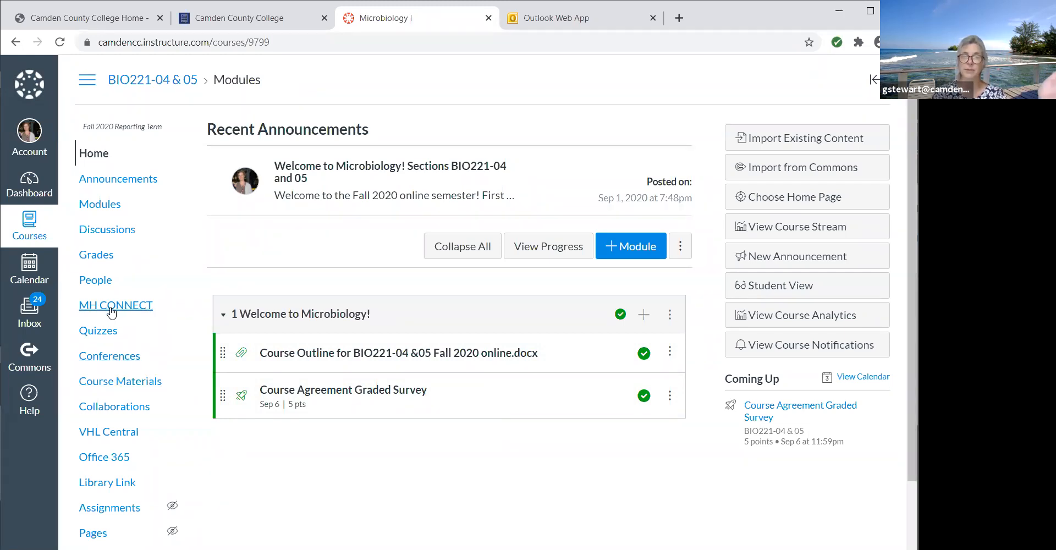
mouse_move(98, 330)
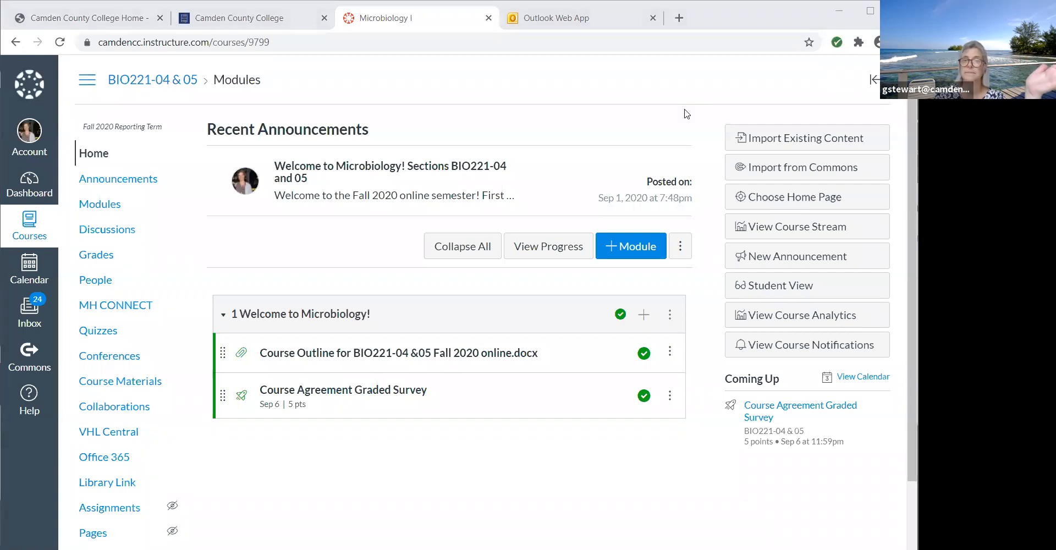
mouse_move(99, 330)
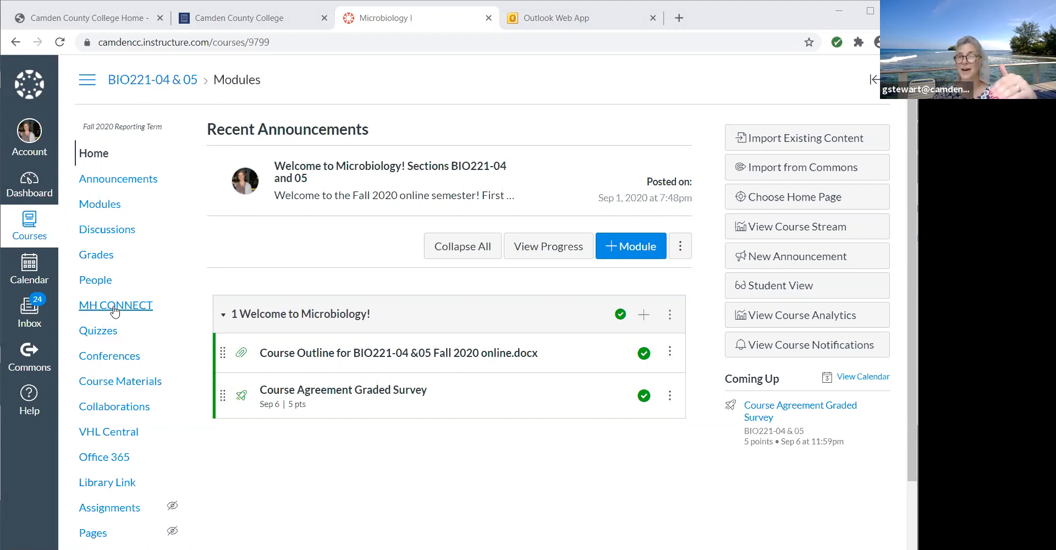
mouse_move(109, 315)
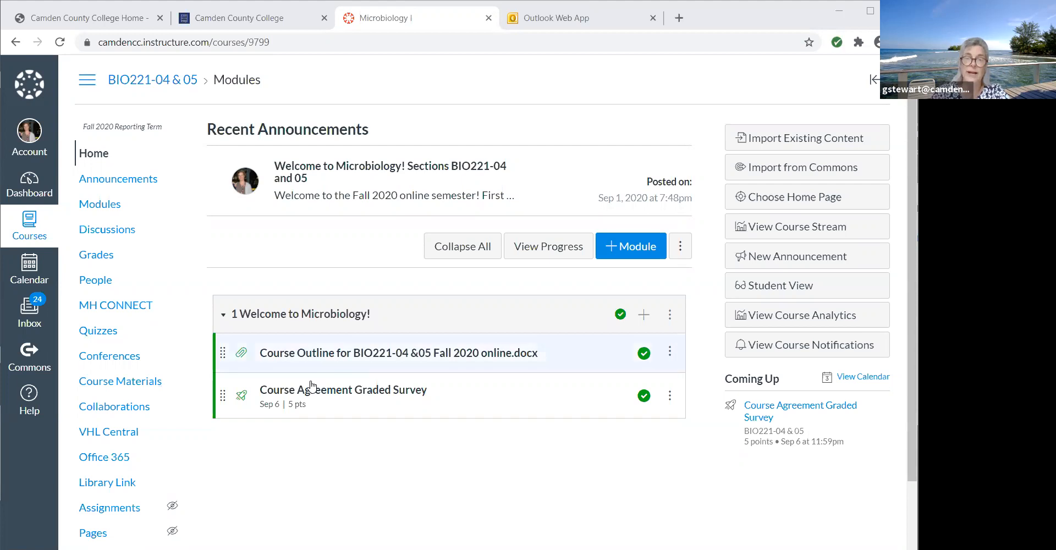
left_click(397, 353)
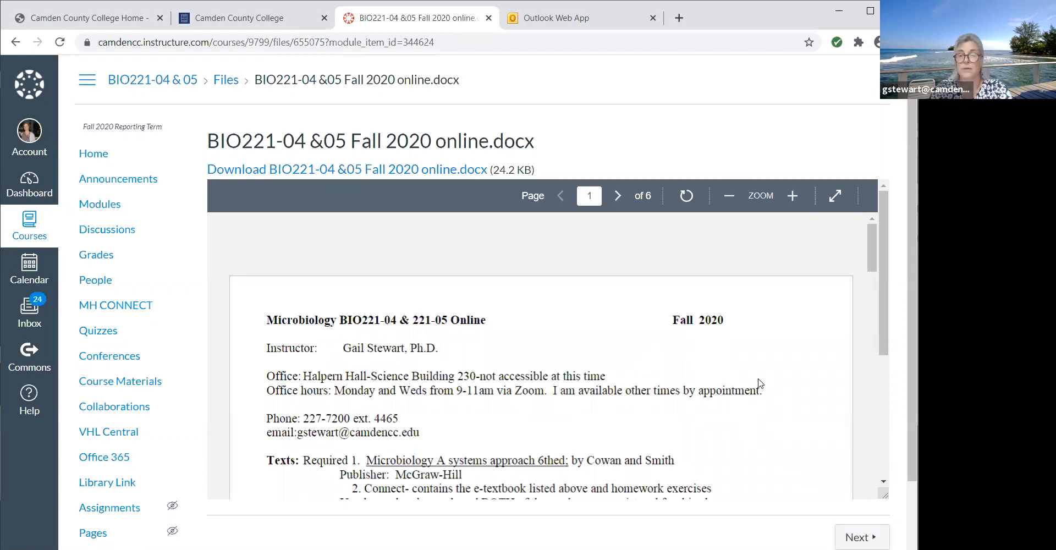
mouse_move(841, 355)
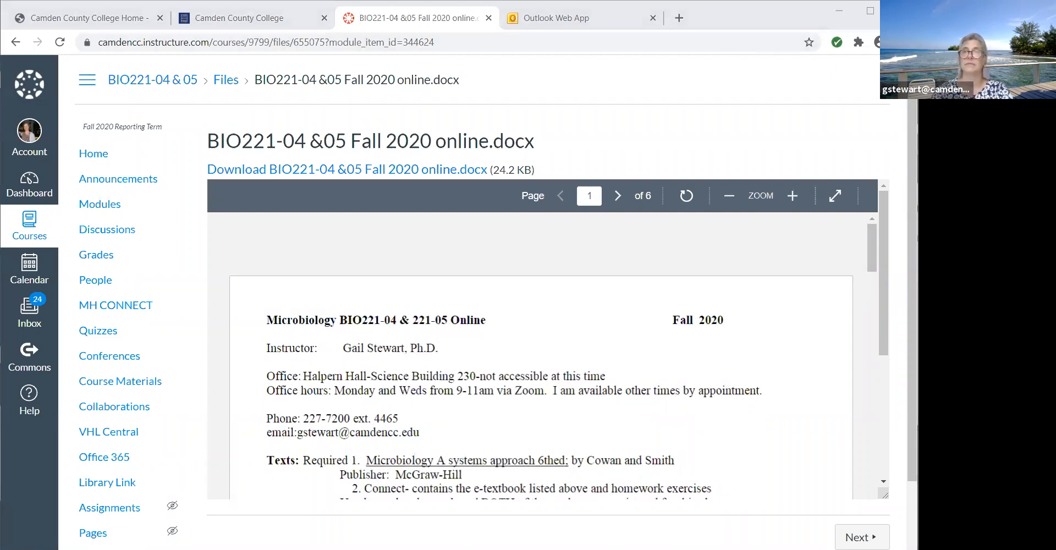
mouse_move(658, 304)
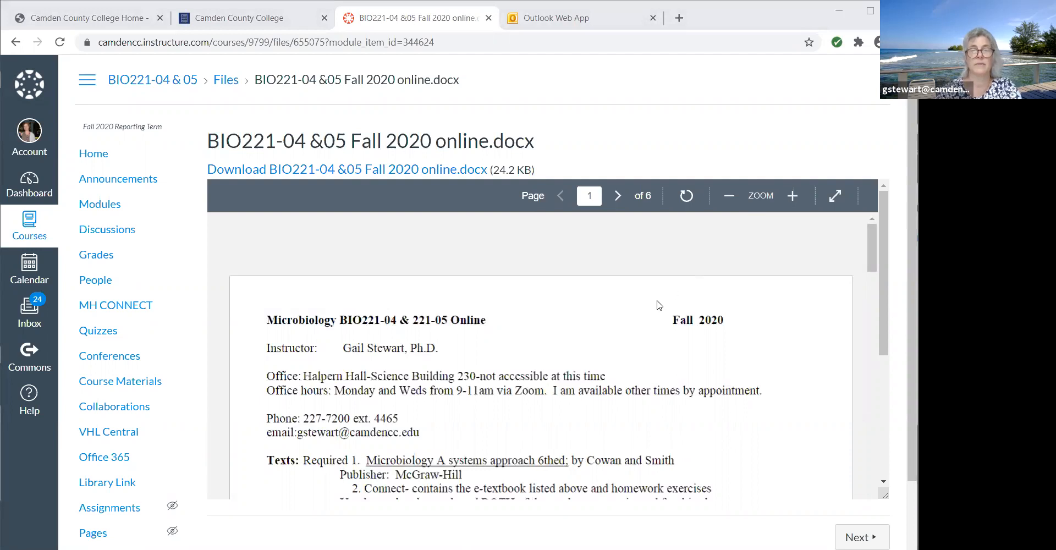
mouse_move(656, 307)
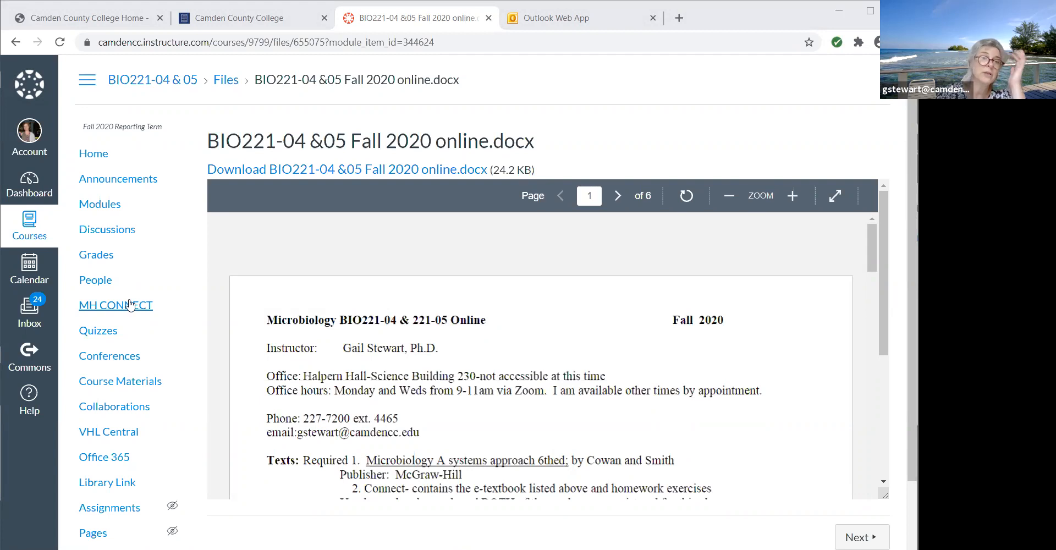
mouse_move(620, 132)
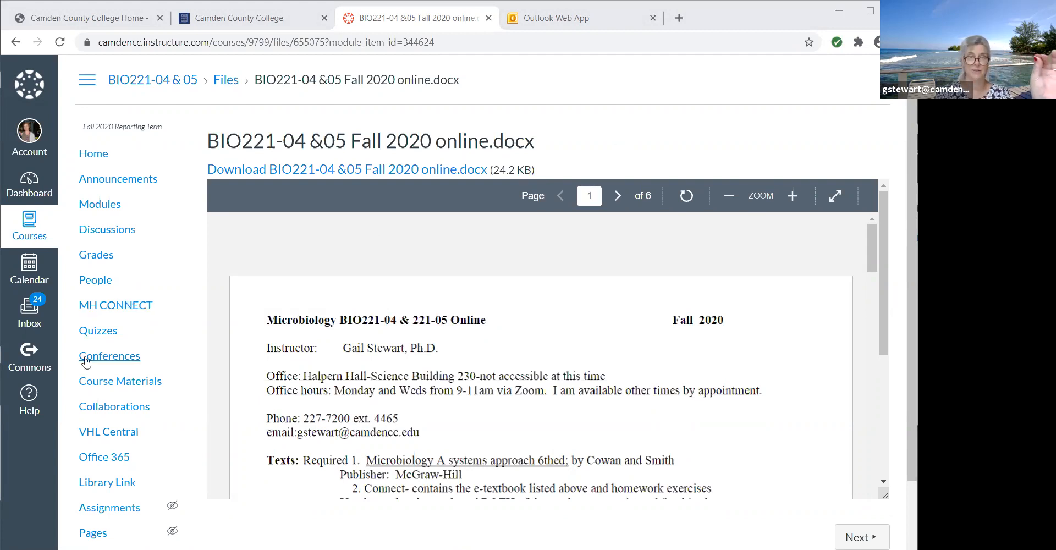
mouse_move(116, 304)
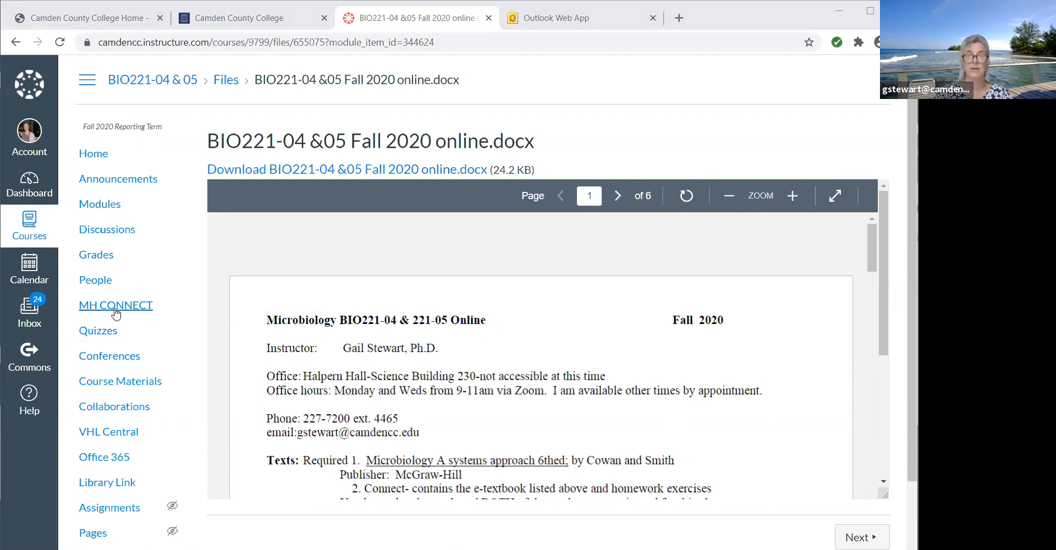
scroll("down", 3)
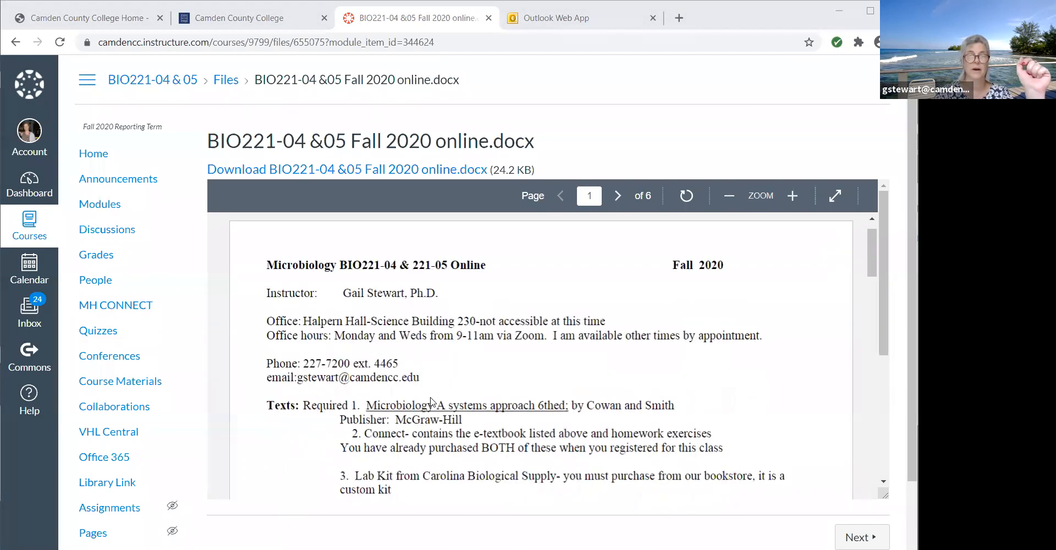
scroll("down", 3)
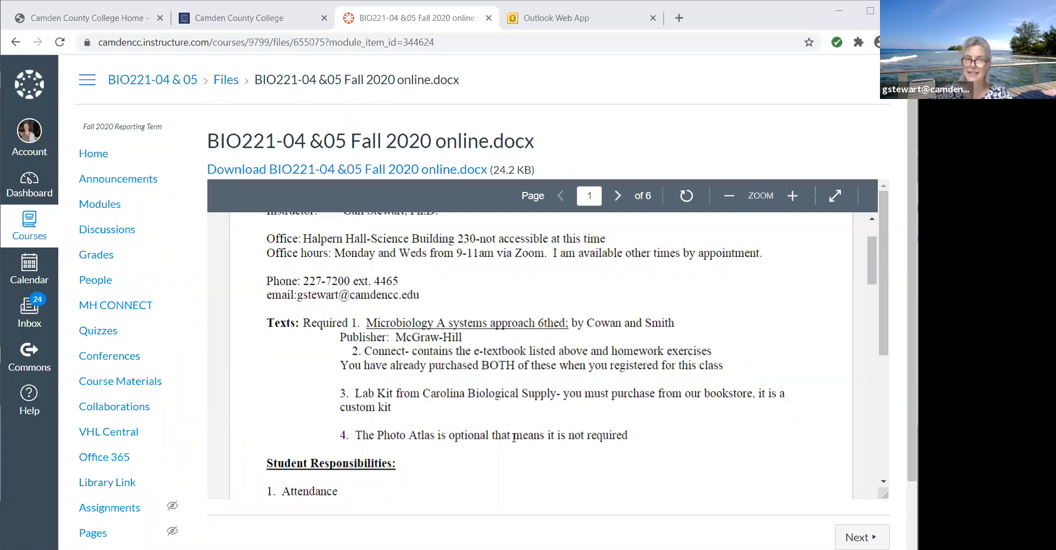
mouse_move(567, 447)
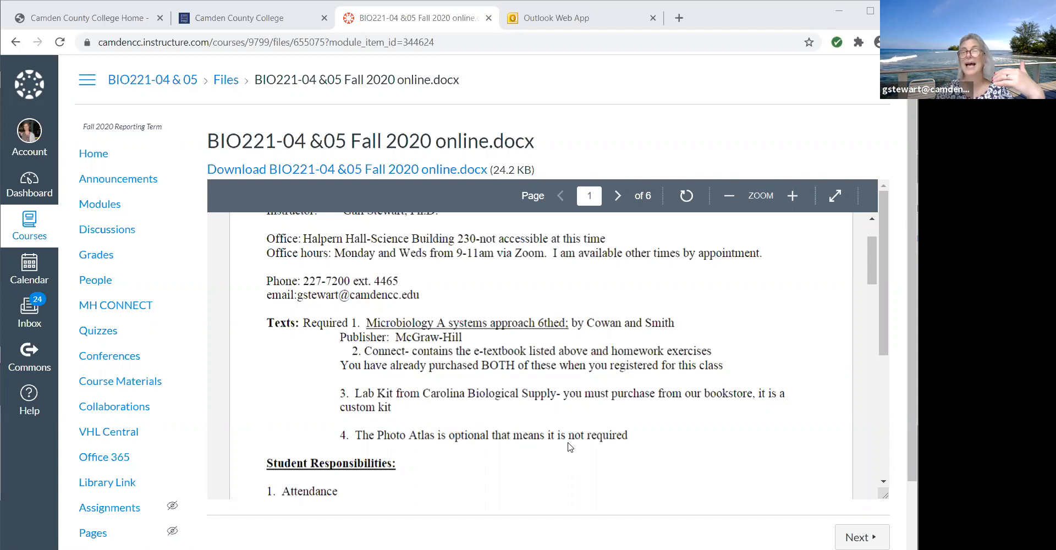
mouse_move(559, 446)
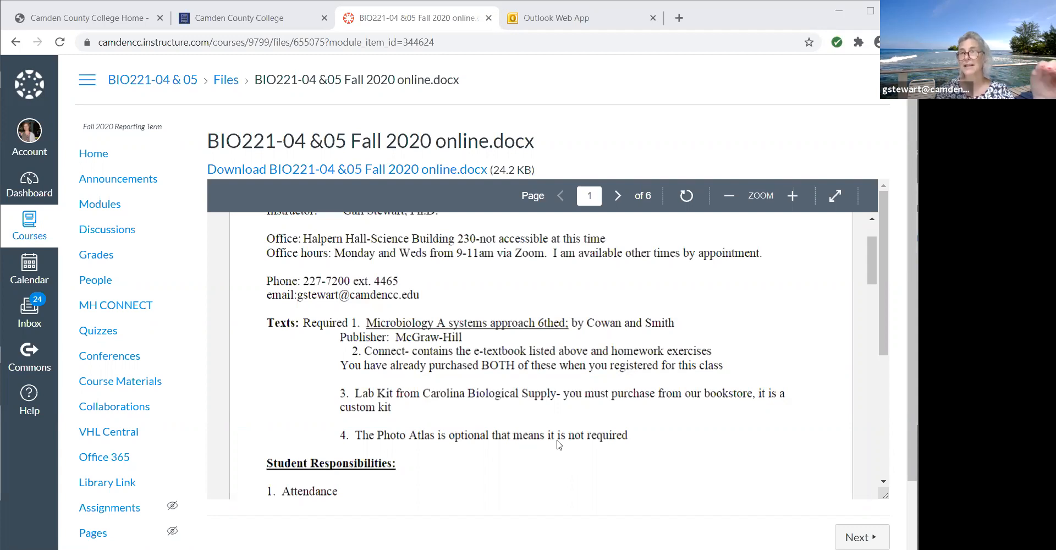
mouse_move(527, 445)
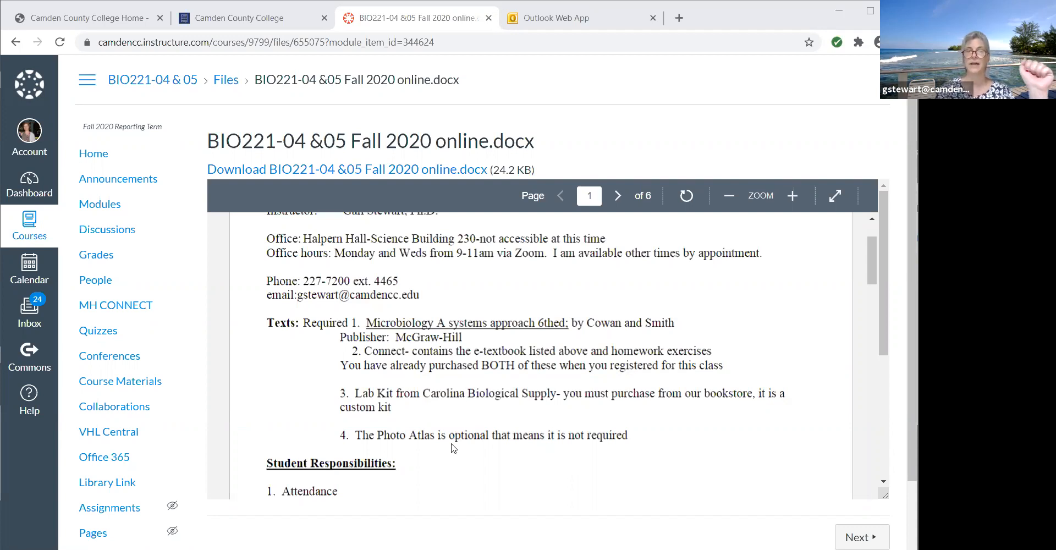
scroll("down", 3)
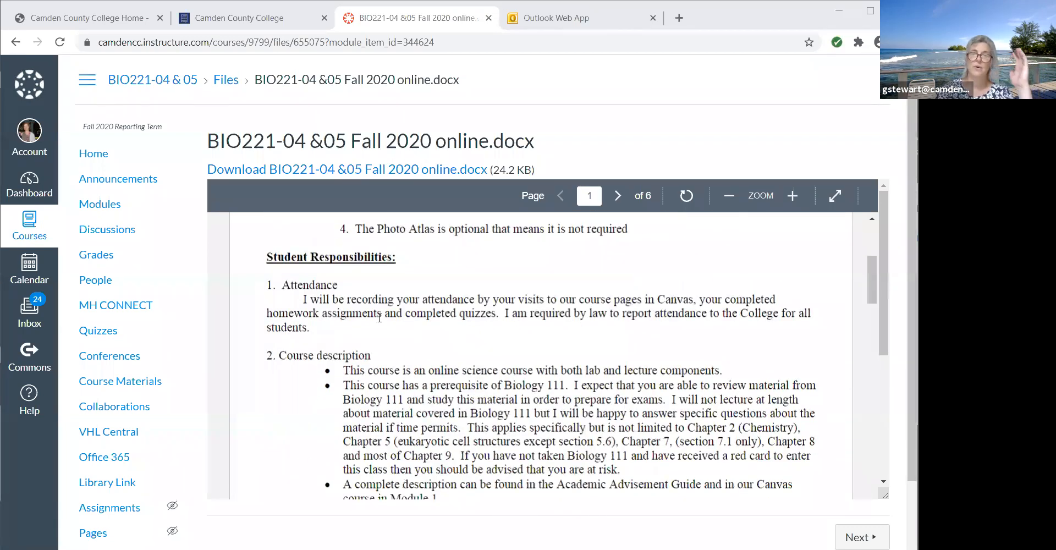
mouse_move(448, 353)
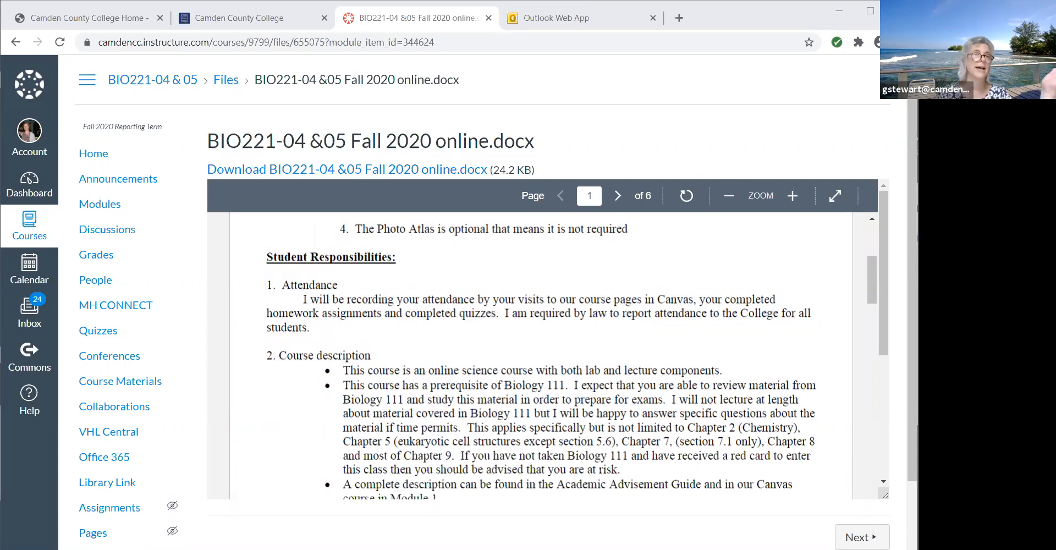
From the Courses list, open BIO111-01FA2020 and view its Welcome to Biology 111 module.
left_click(29, 226)
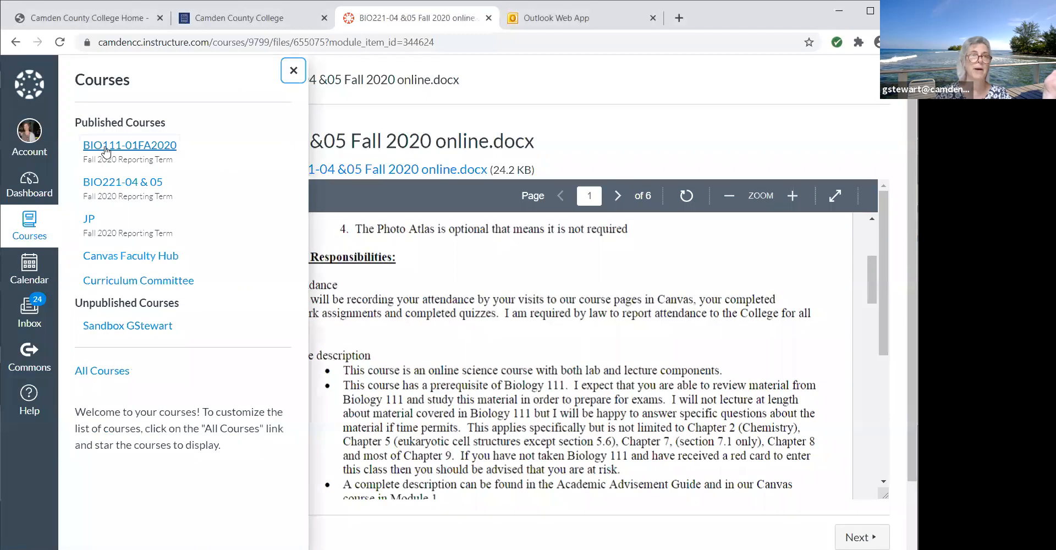
left_click(130, 145)
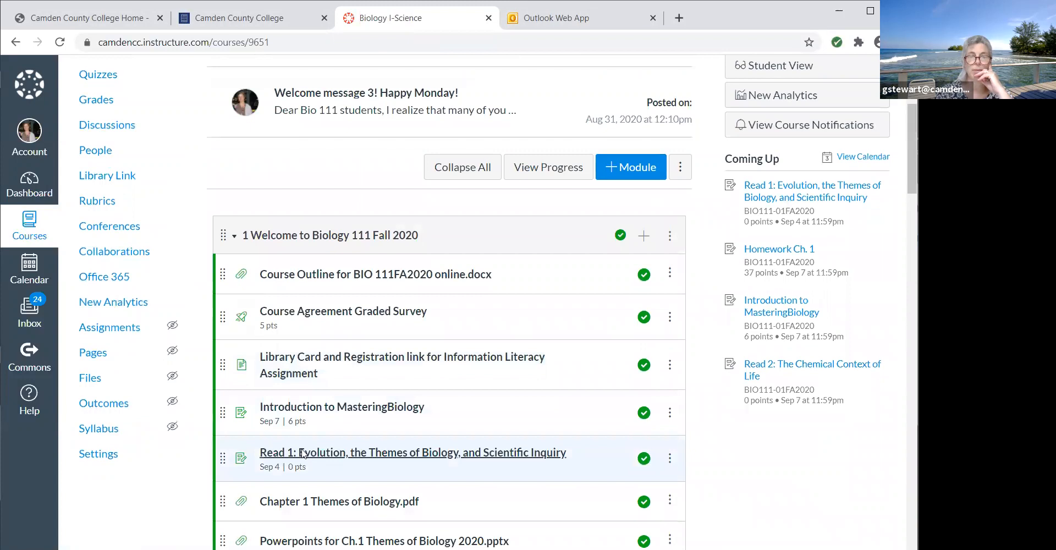
scroll("down", 3)
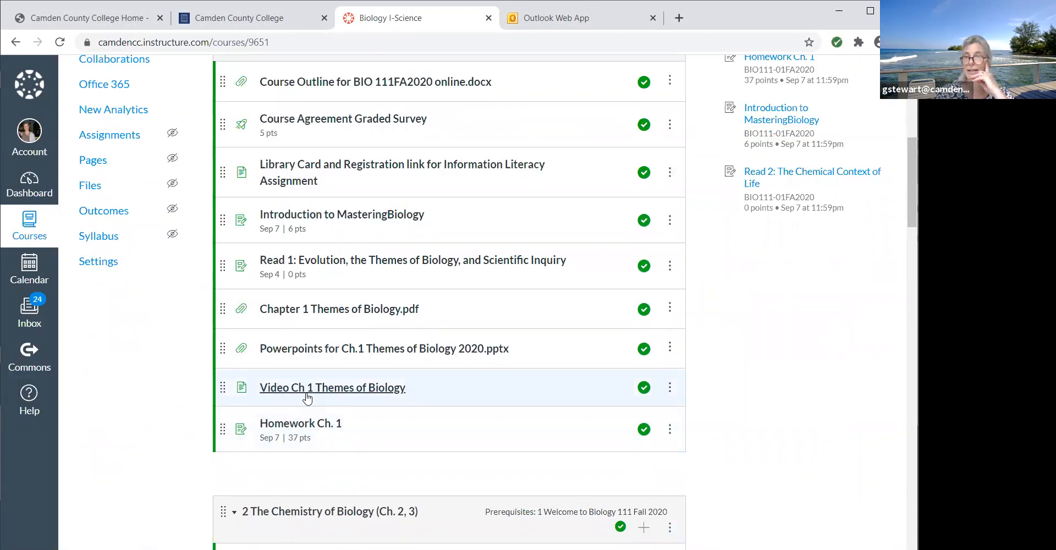
Open the 'Video Ch 1 Themes of Biology' page with its embedded YouTube lecture.
left_click(331, 387)
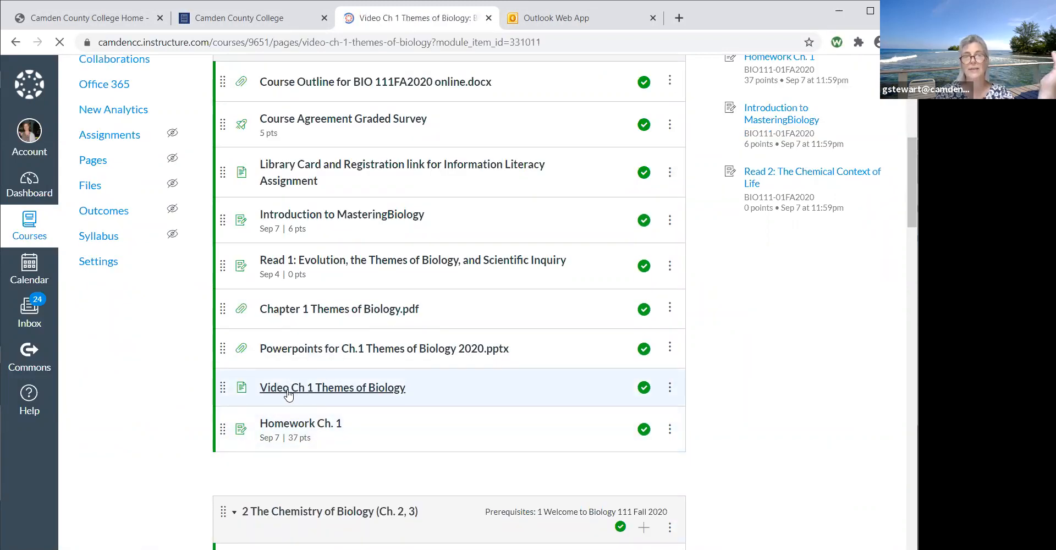
left_click(333, 387)
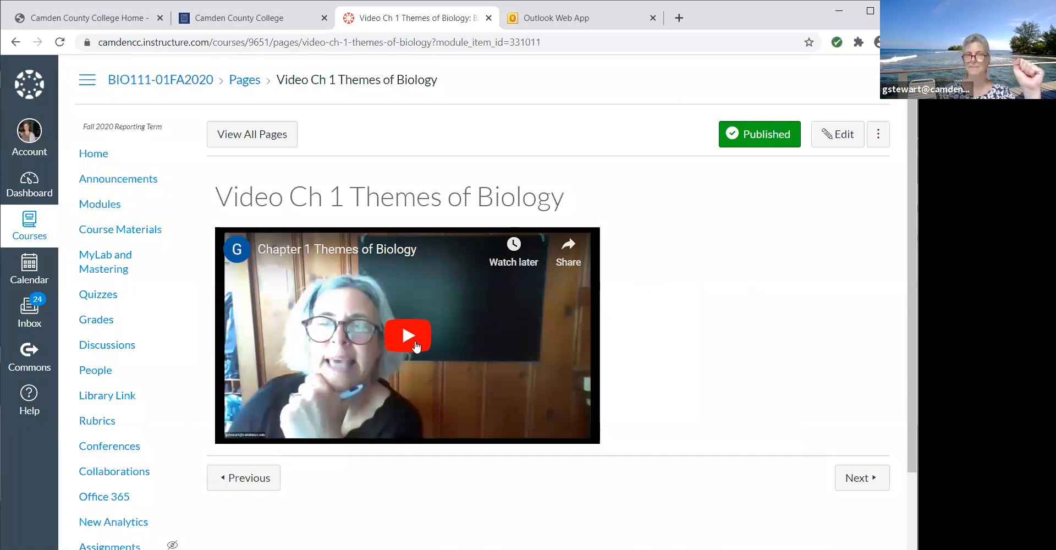
mouse_move(411, 267)
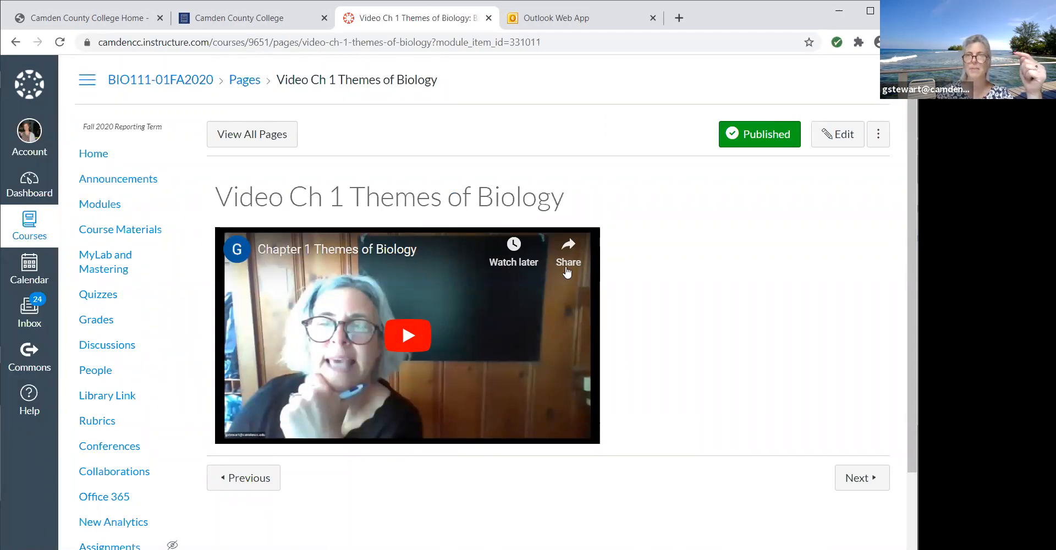
mouse_move(505, 312)
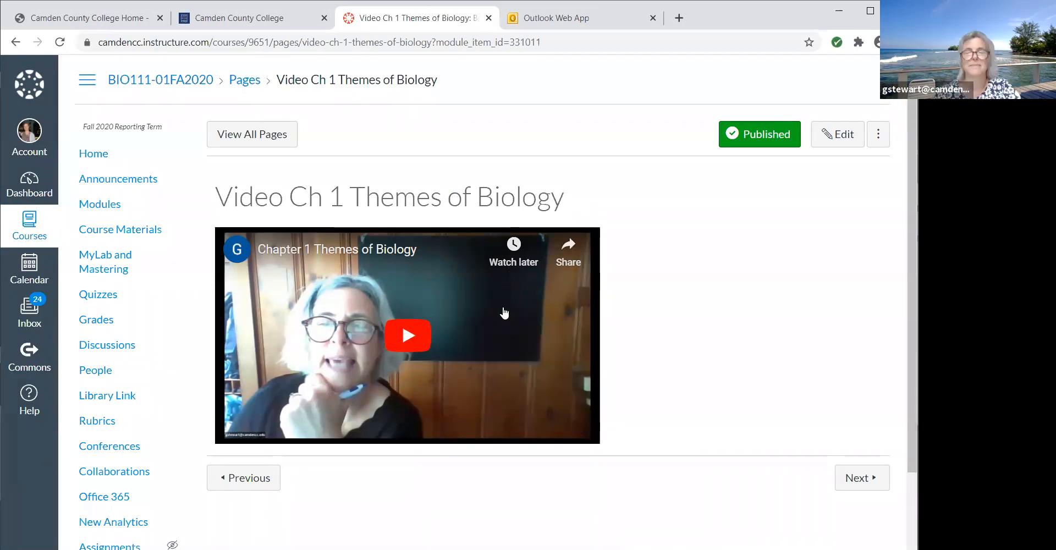
mouse_move(451, 411)
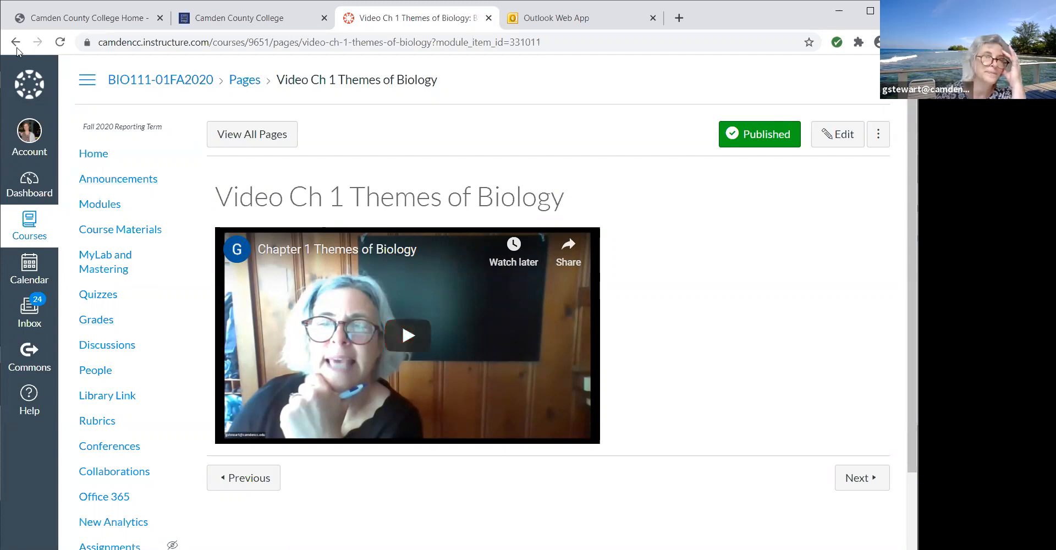
Navigate back through the BIO111 pages to the BIO221-04 & 05 Fall 2020 online.docx outline.
left_click(15, 42)
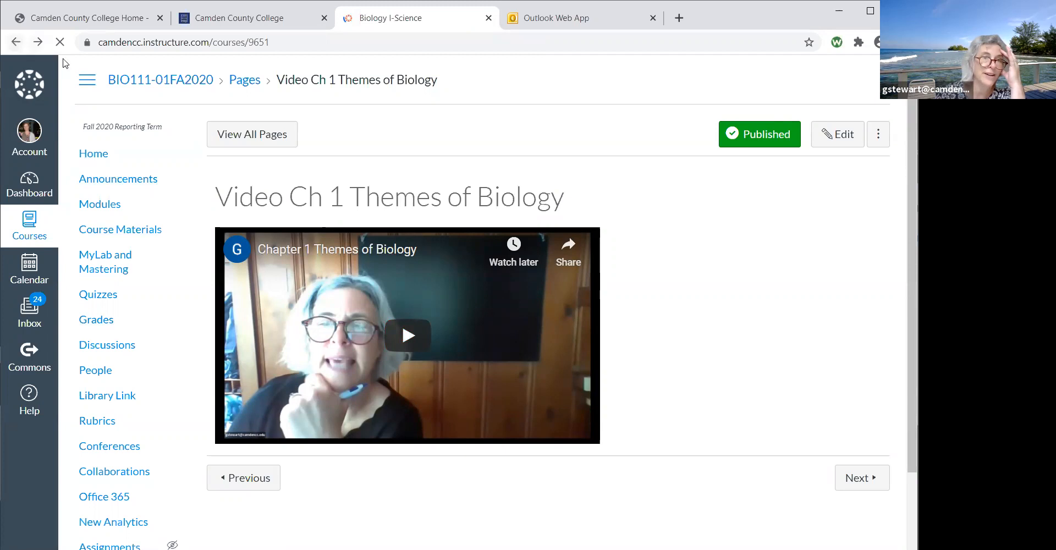
left_click(100, 203)
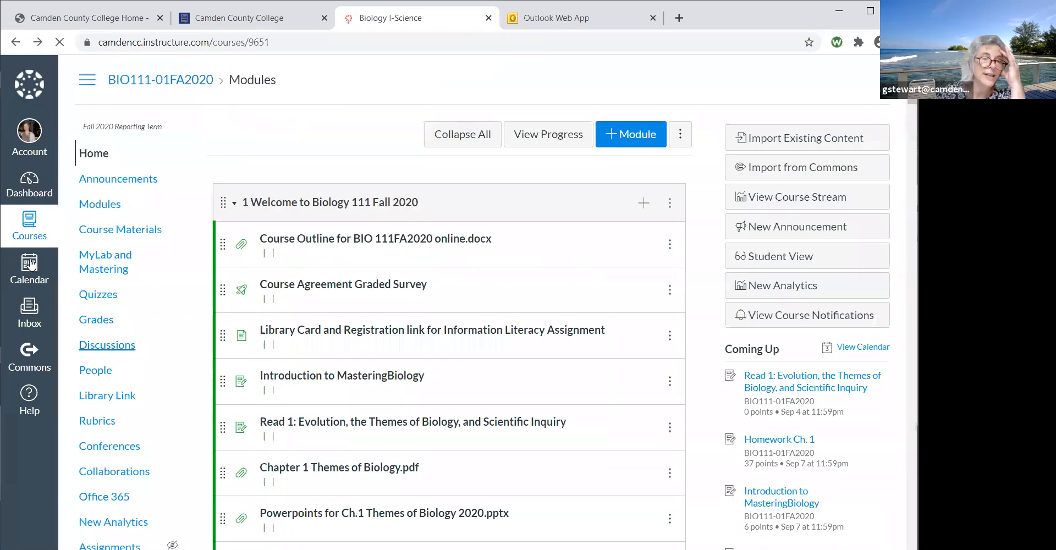
left_click(59, 42)
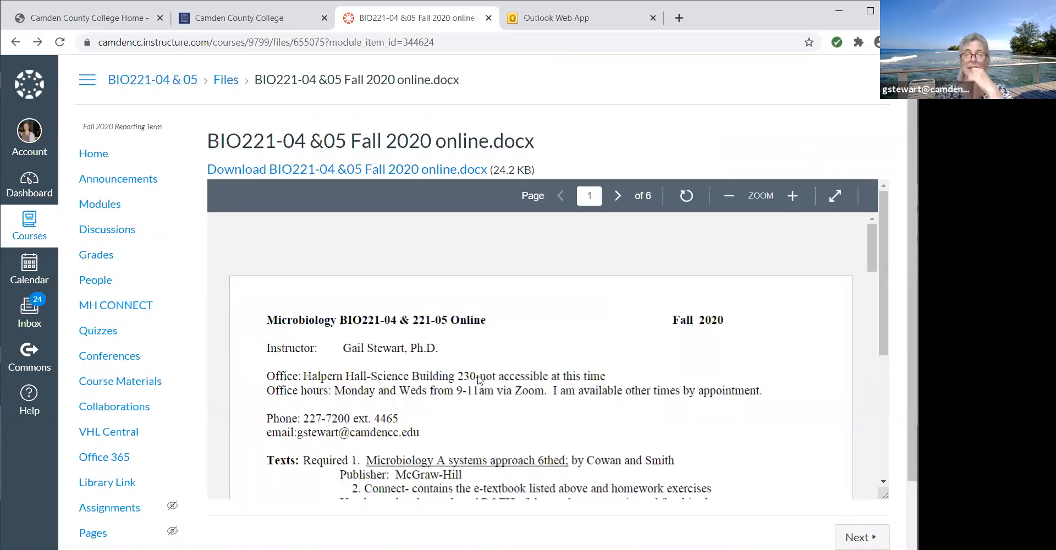
scroll("down", 3)
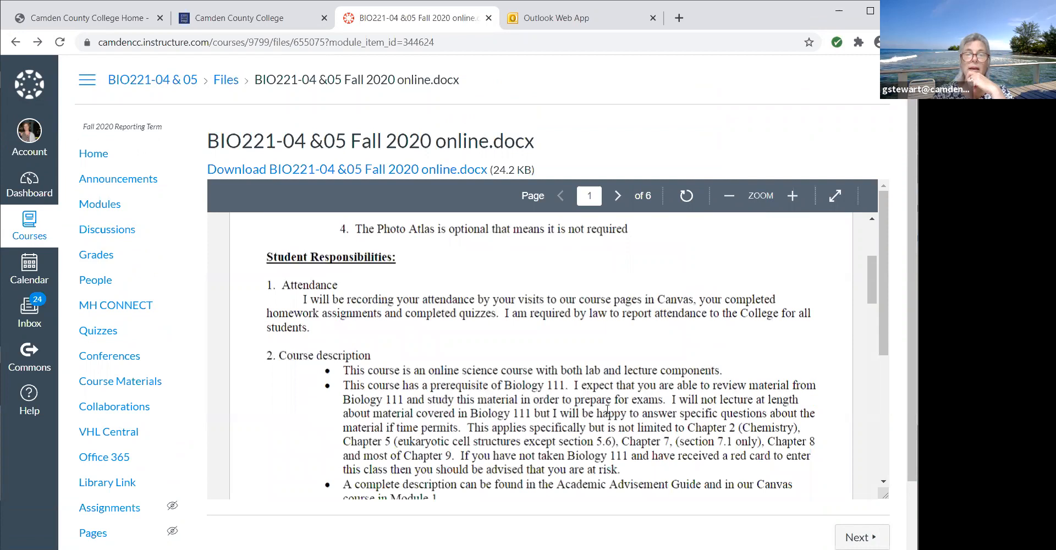
scroll("down", 3)
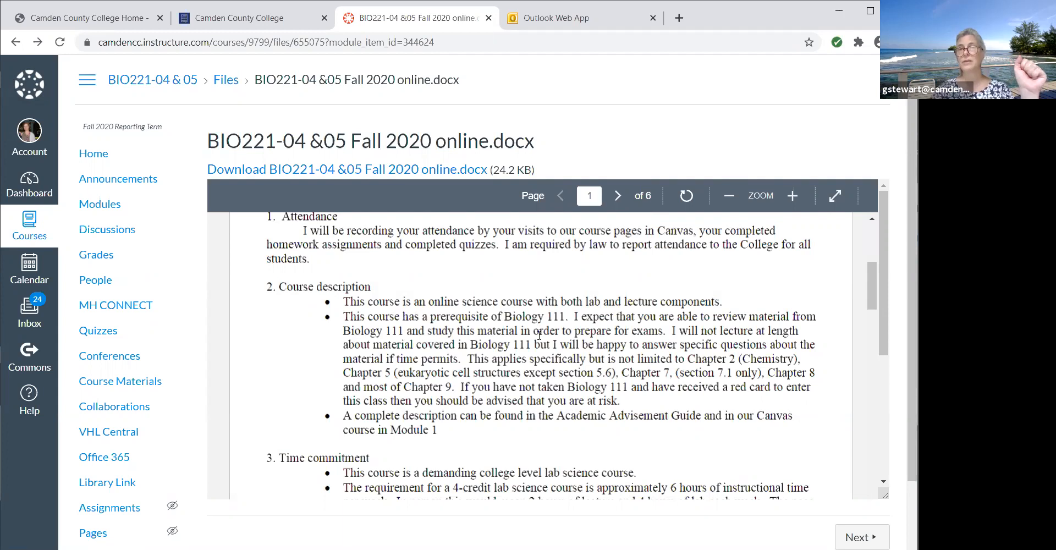
mouse_move(479, 373)
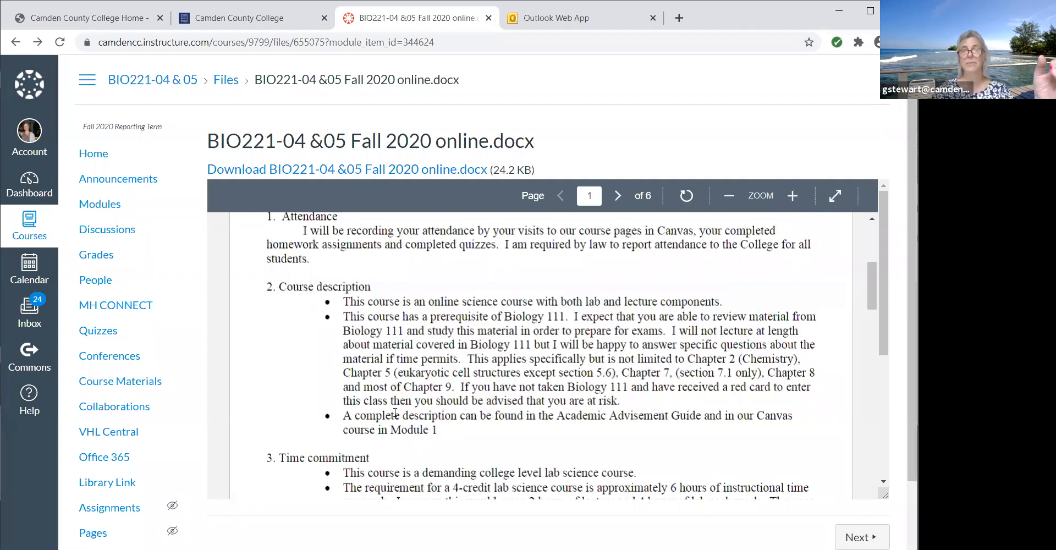
scroll("down", 3)
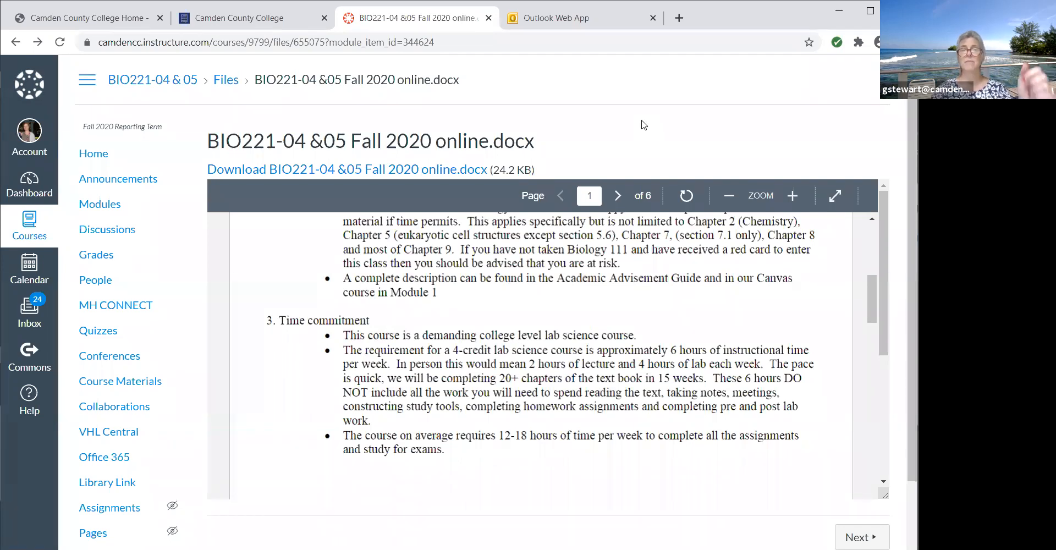
scroll("down", 3)
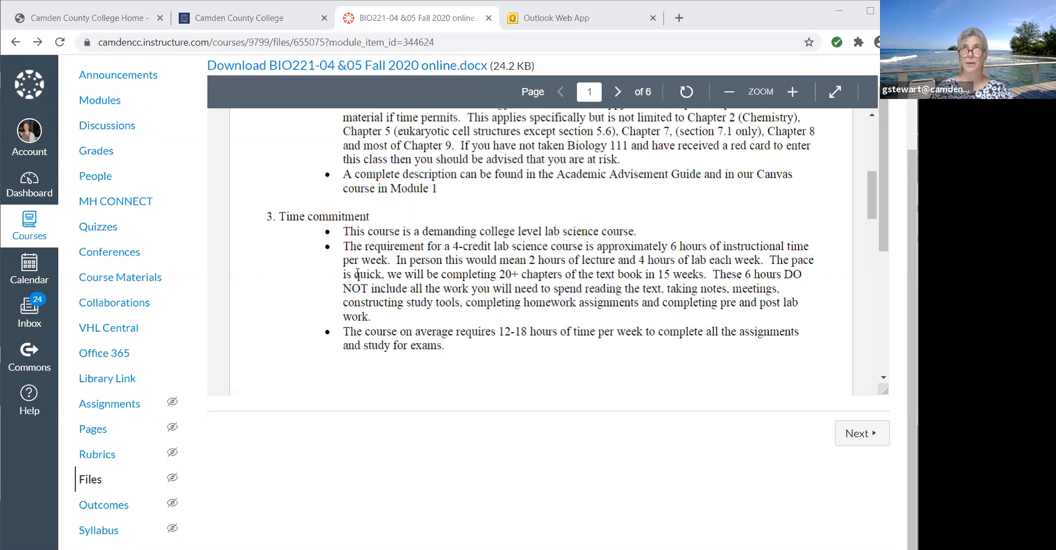
mouse_move(254, 304)
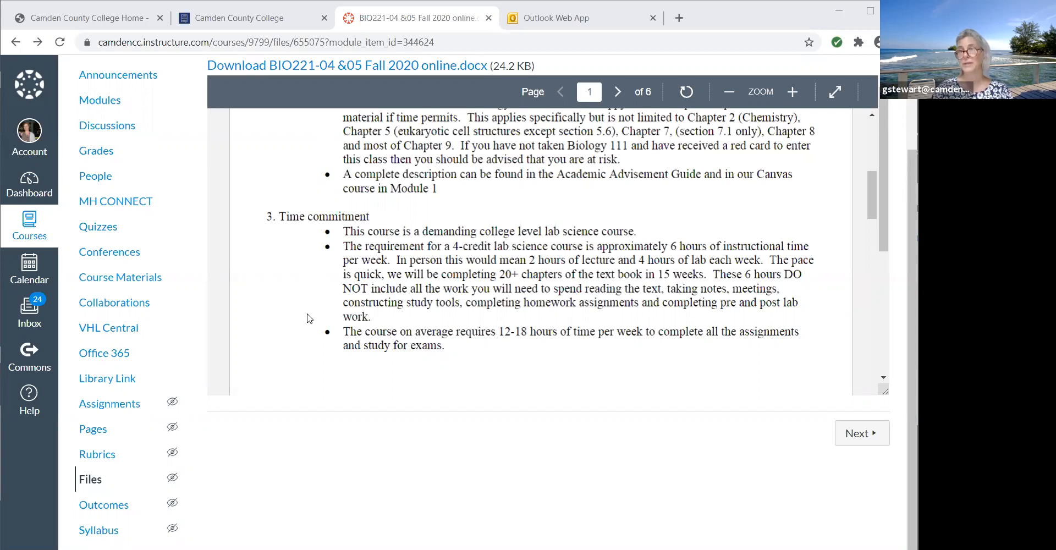
mouse_move(320, 264)
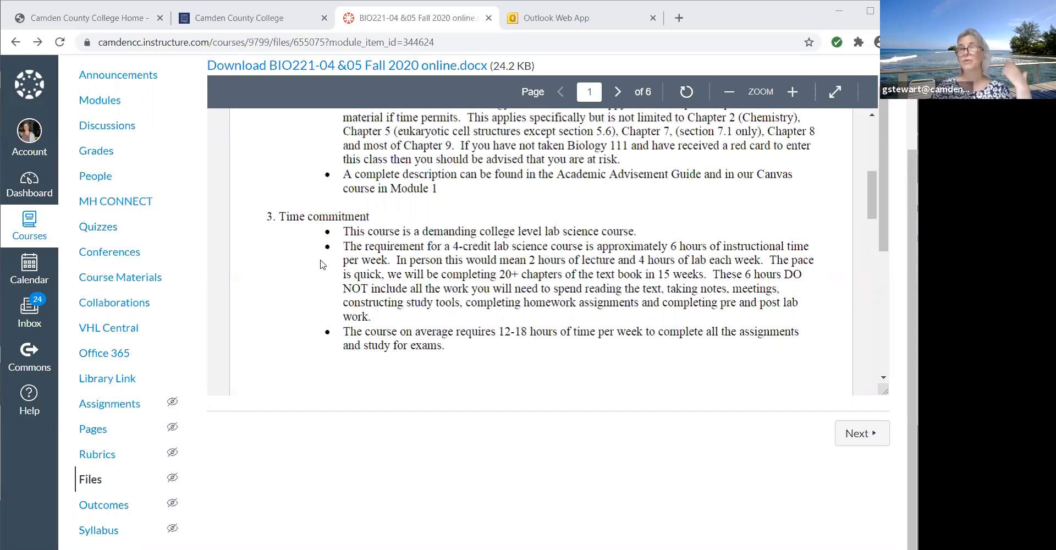
mouse_move(310, 261)
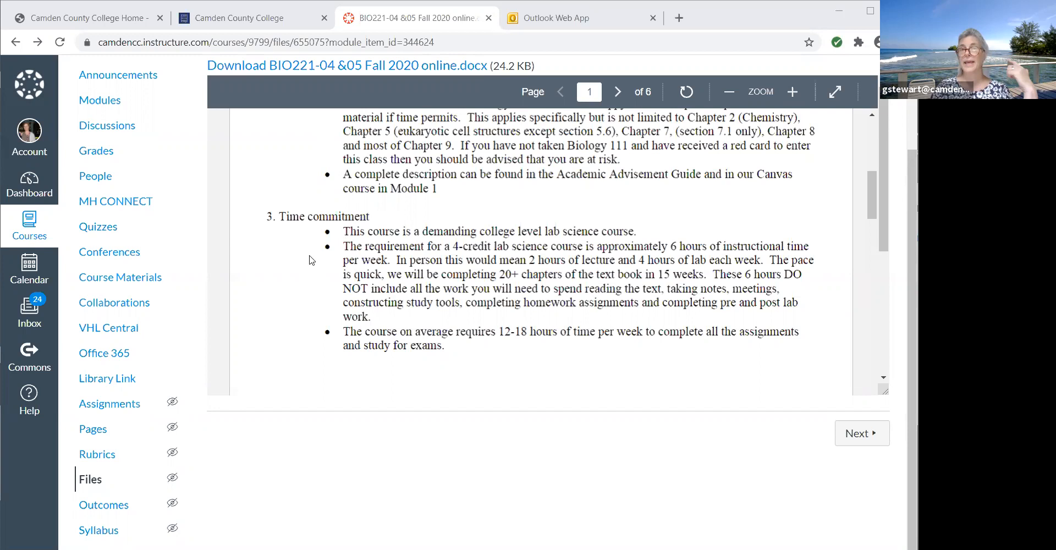
mouse_move(292, 267)
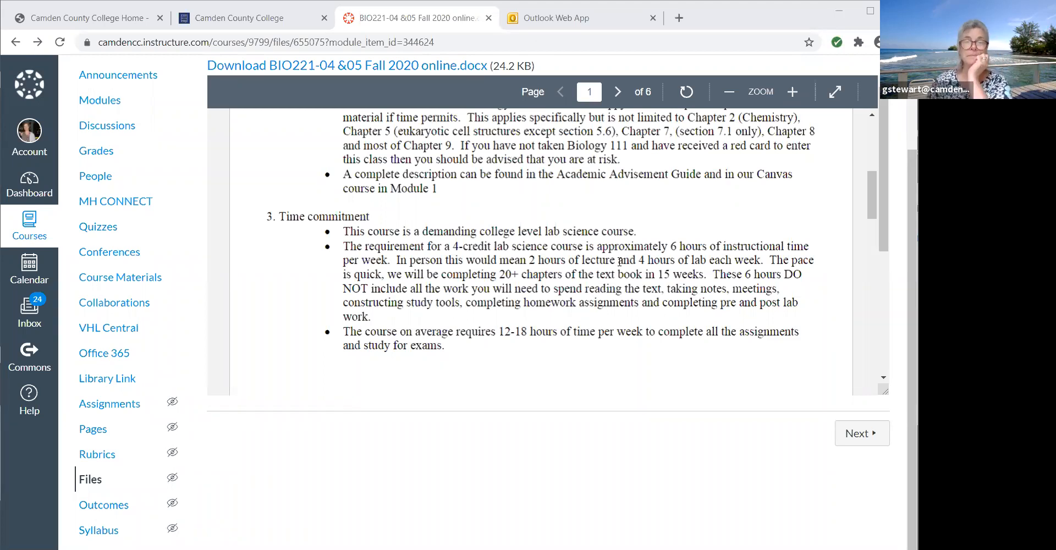
Scroll the outline preview to page 2, Course Components and the weekly module format.
left_click(616, 91)
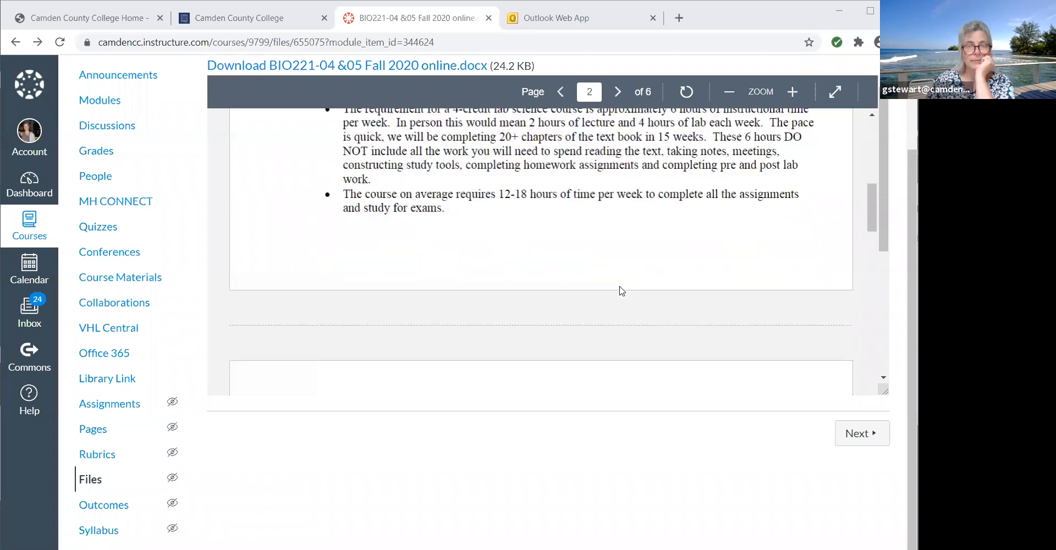
scroll("down", 3)
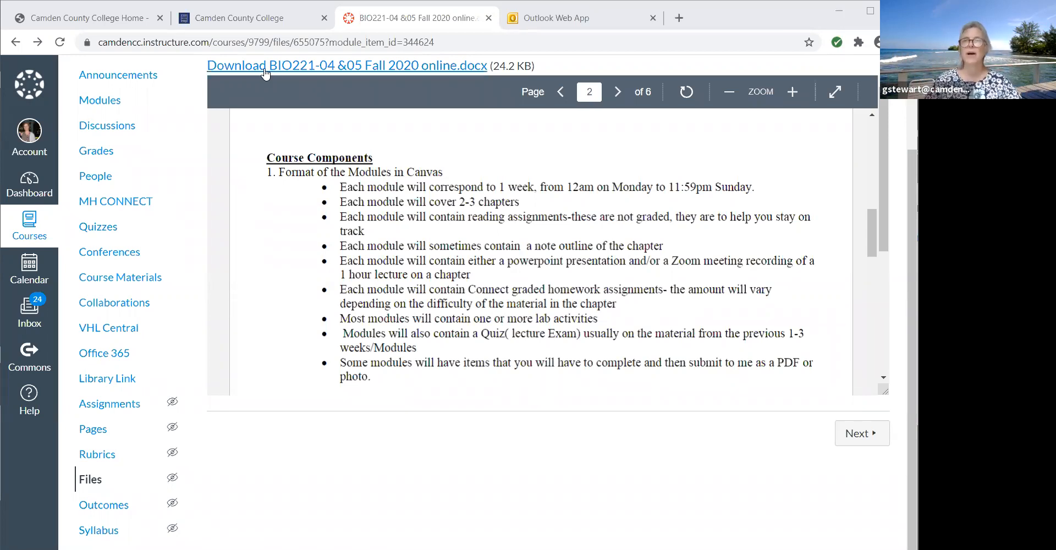
mouse_move(862, 305)
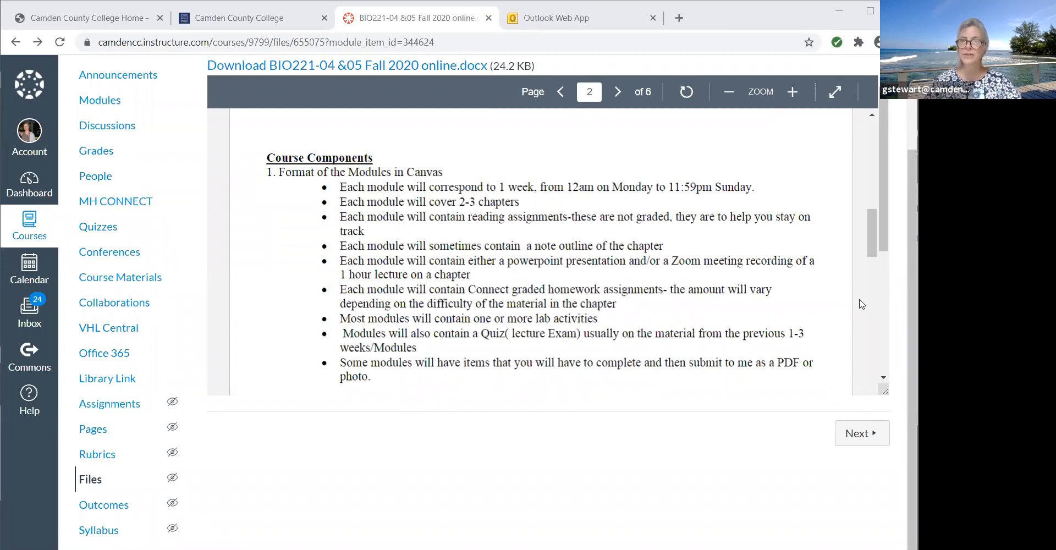
mouse_move(855, 244)
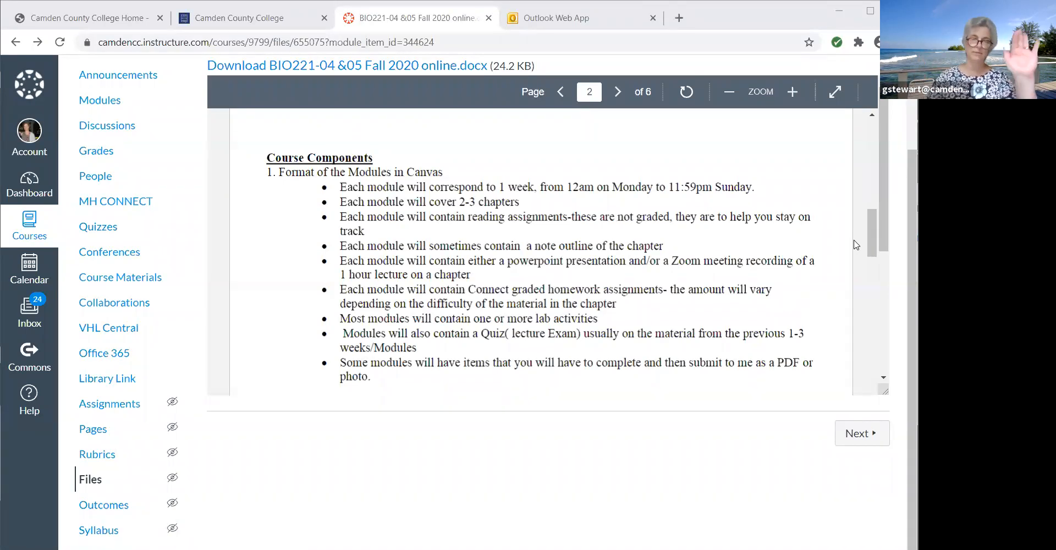
mouse_move(832, 220)
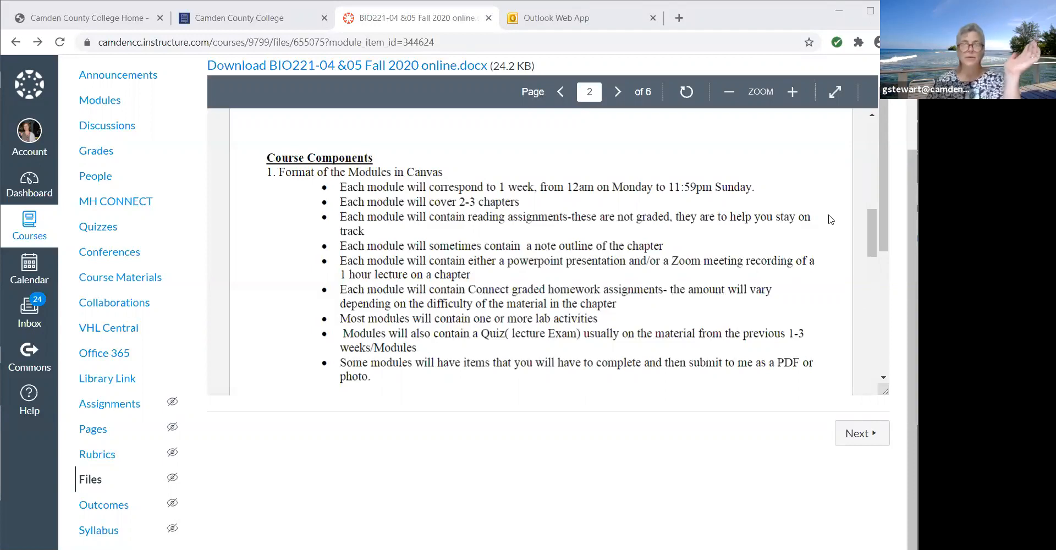
mouse_move(472, 375)
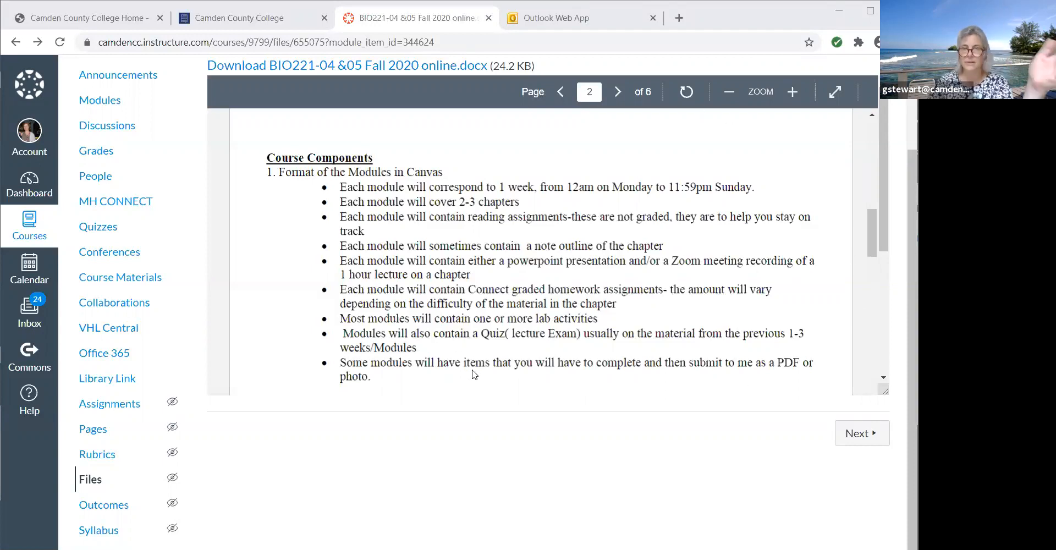
Scroll the outline to section 2, Quizzes/lecture exams worth 70% with the missed-quiz policy.
scroll("down", 3)
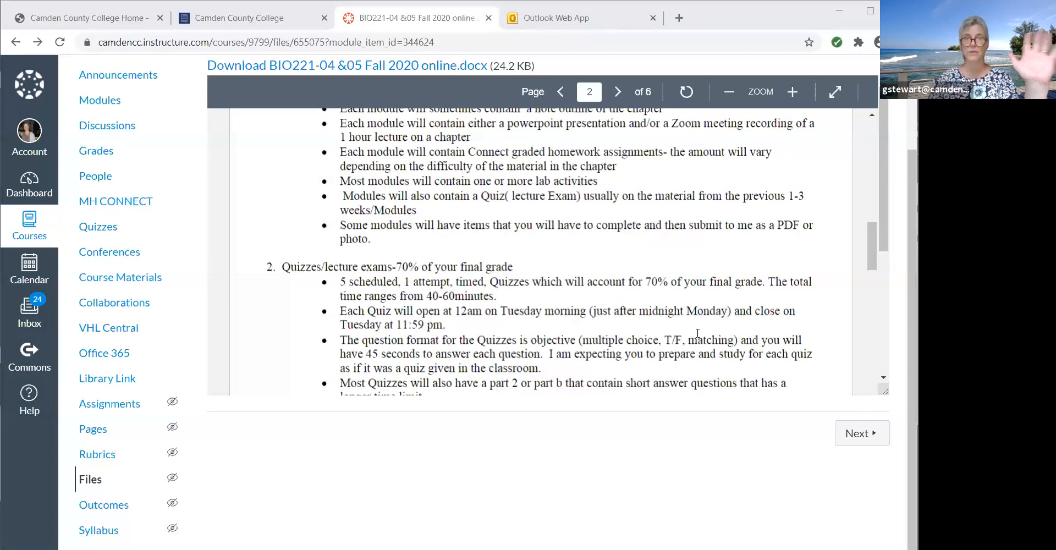
scroll("down", 3)
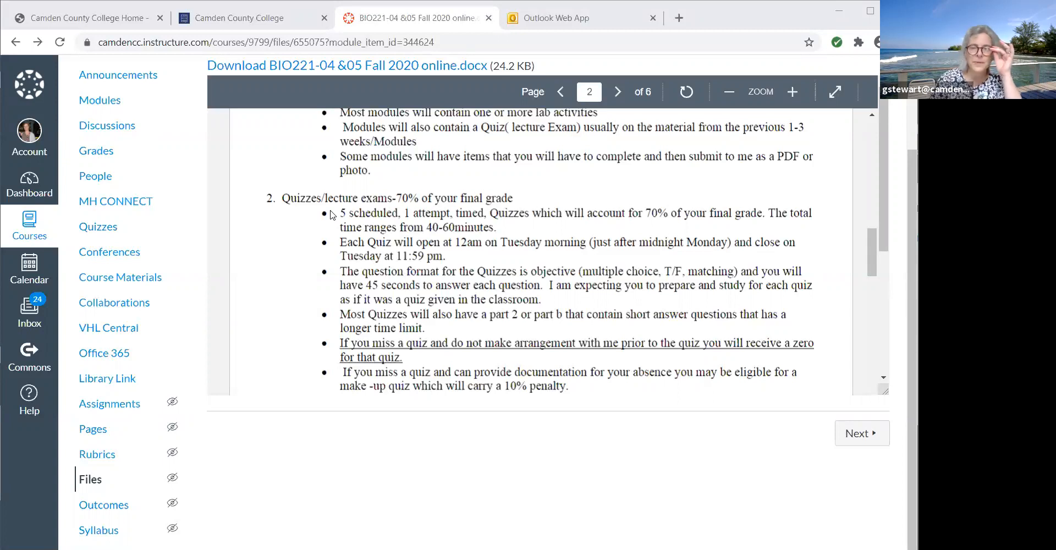
Scroll past the remaining quiz rules to the start of section 3, Laboratory, worth 20%.
scroll("down", 3)
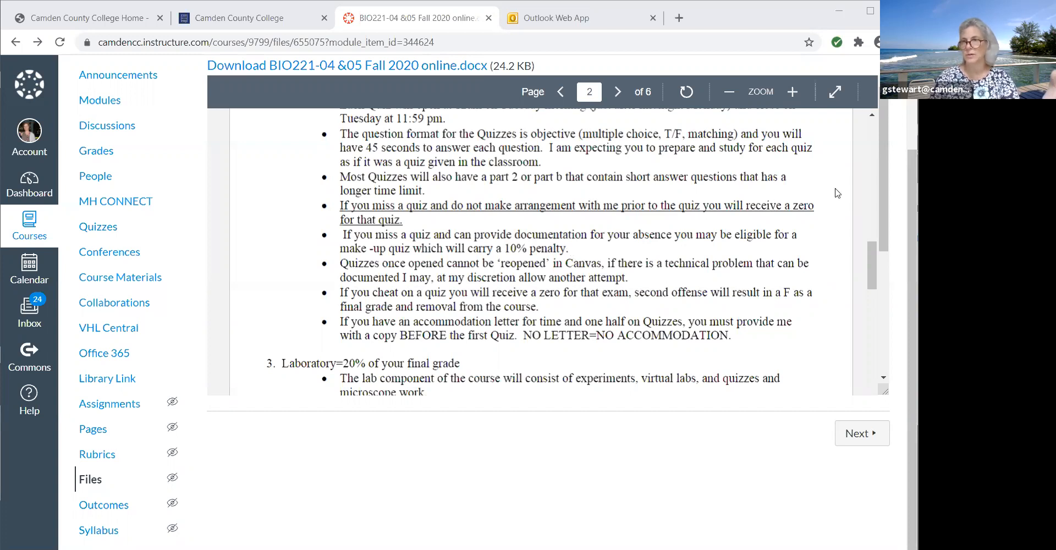
mouse_move(779, 260)
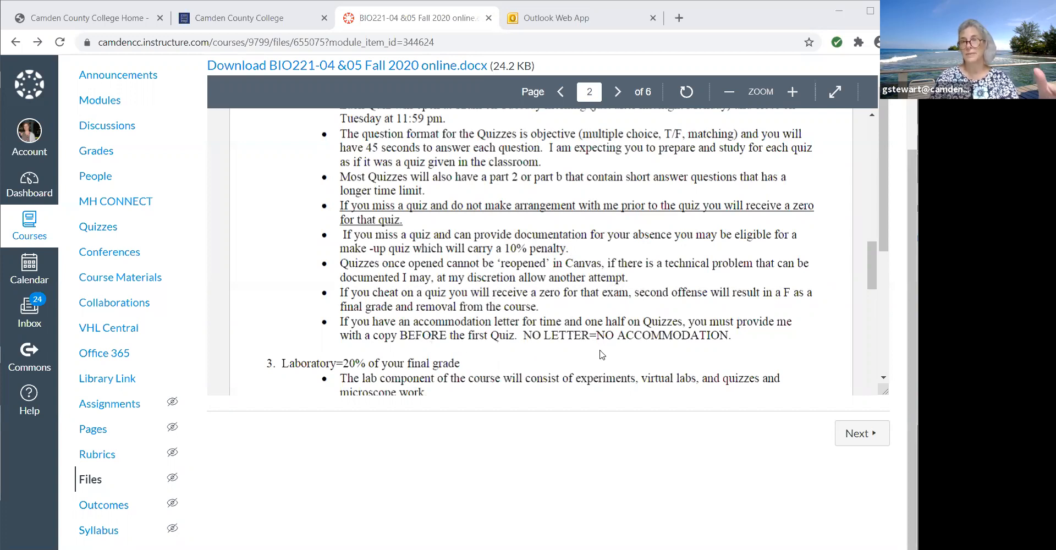
Scroll past the Laboratory rules to page 3 with the lab kit safety agreement and Connect homework, worth 10%.
scroll("down", 3)
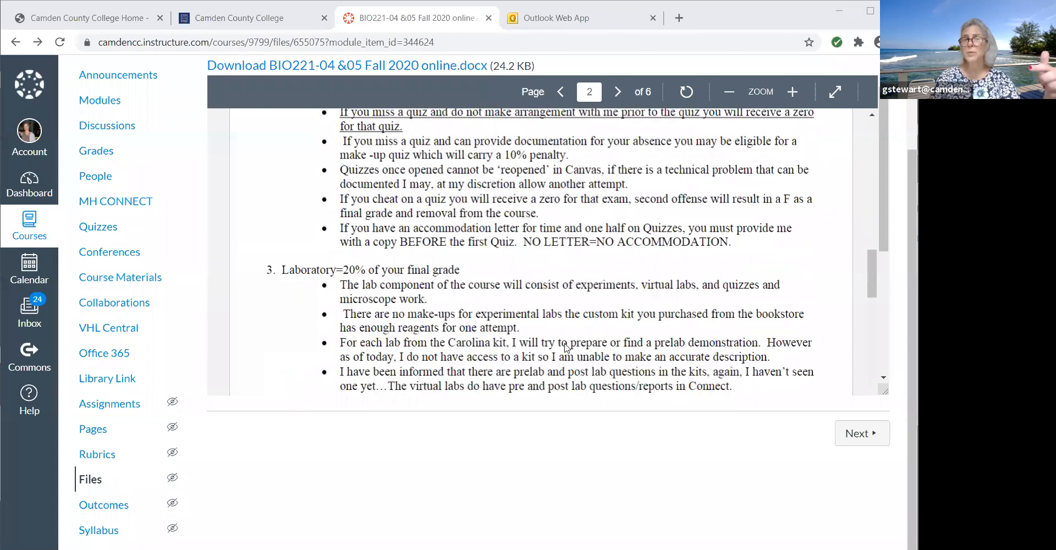
scroll("down", 3)
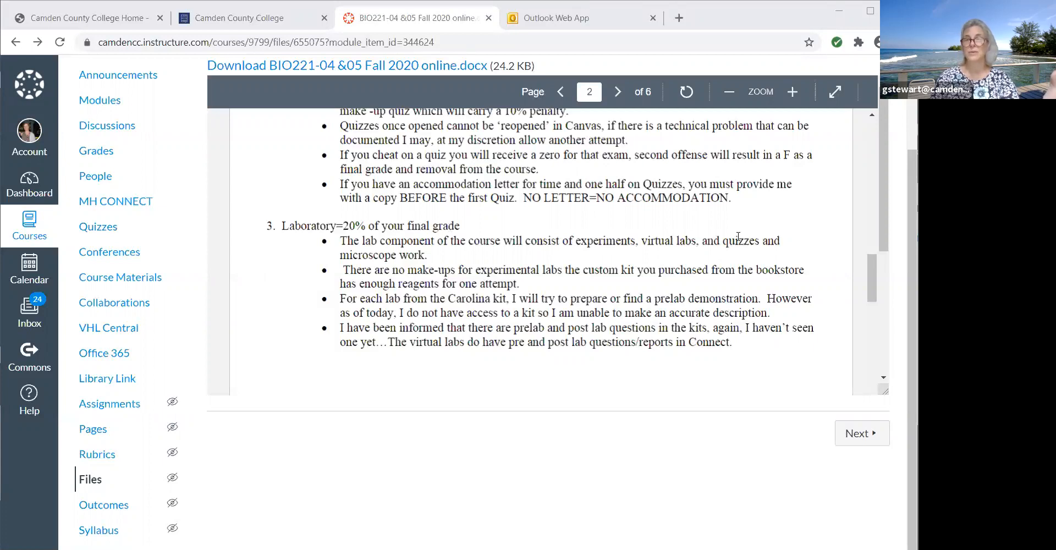
mouse_move(718, 263)
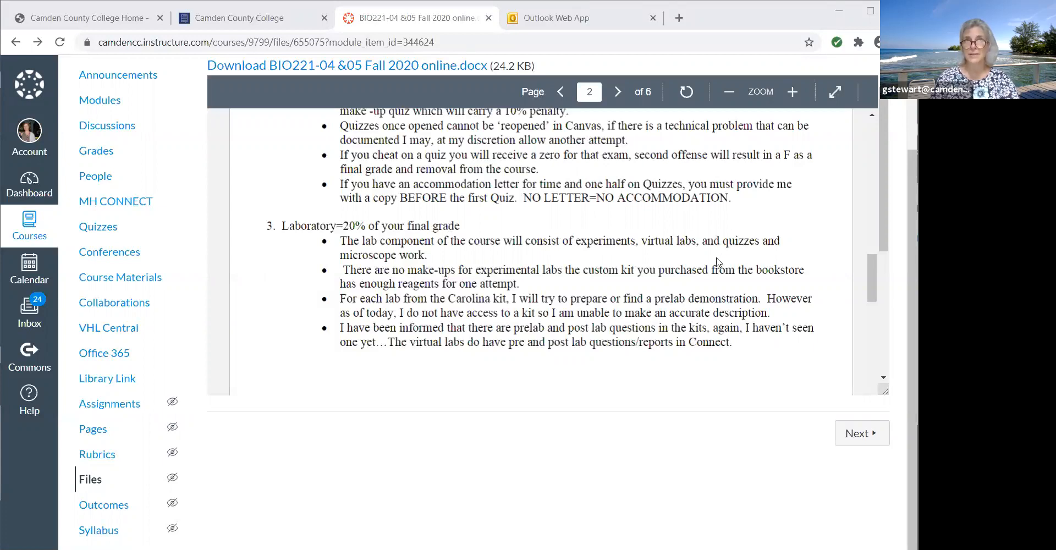
mouse_move(422, 323)
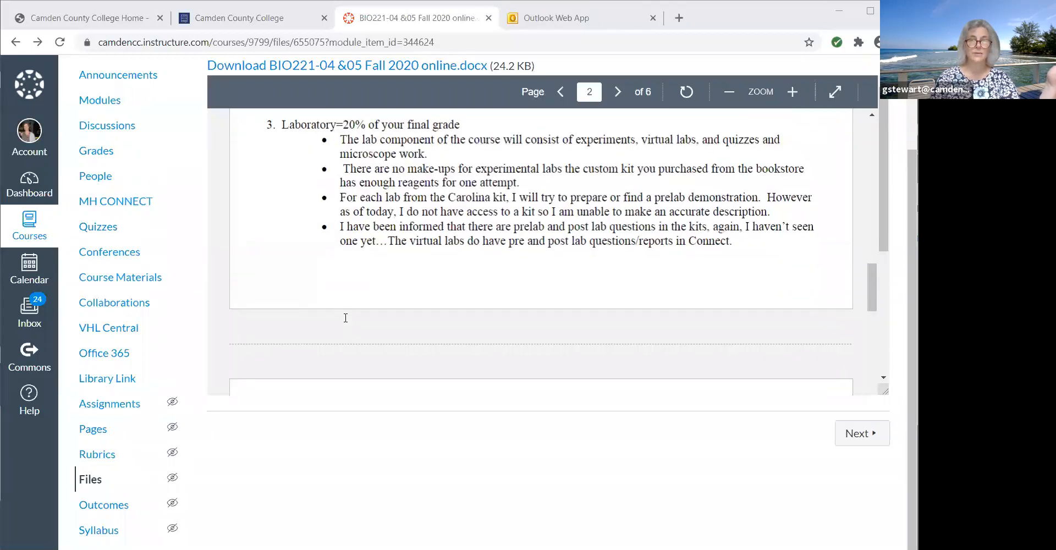
left_click(617, 91)
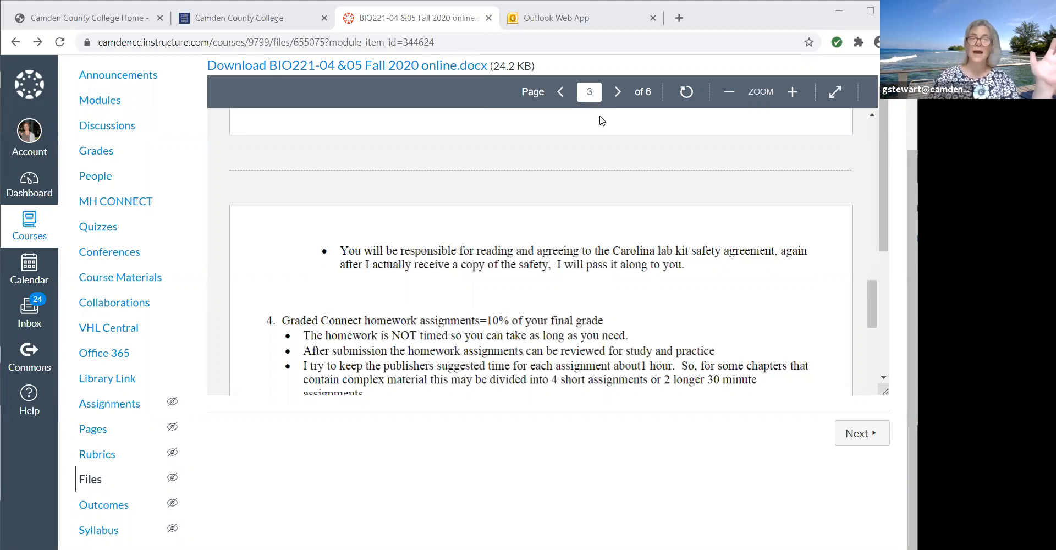
Scroll to the homework rules with the 5% late penalty and section 5, Virtual Classroom etiquette.
scroll("down", 3)
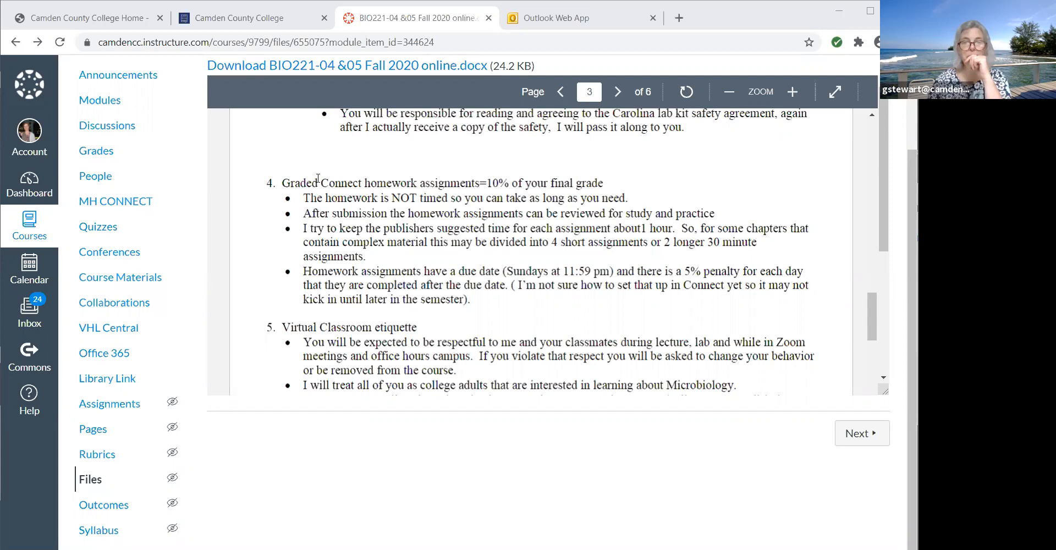
Scroll through the etiquette rules on email, academic dishonesty, muted microphones and Zoom recordings.
scroll("down", 3)
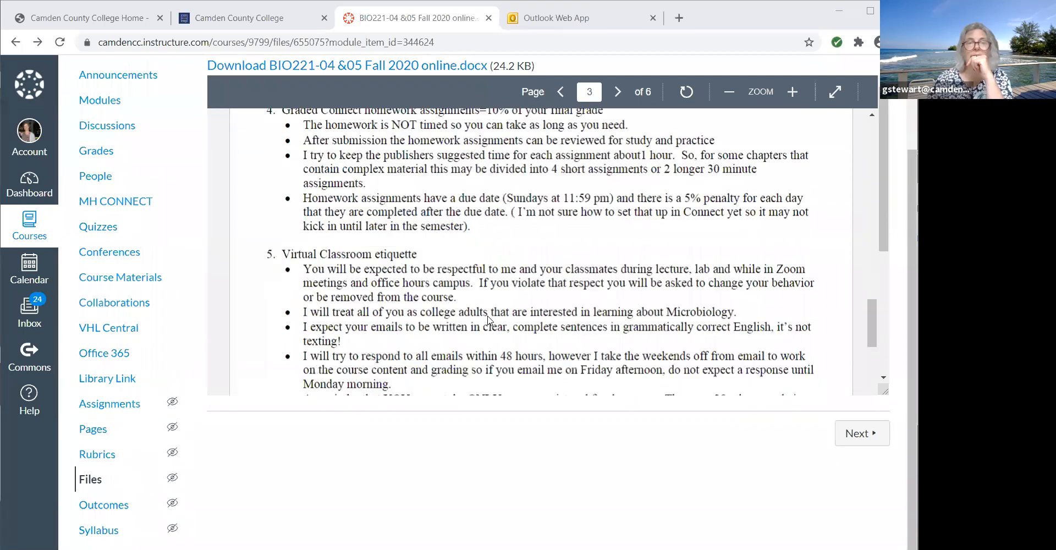
scroll("down", 3)
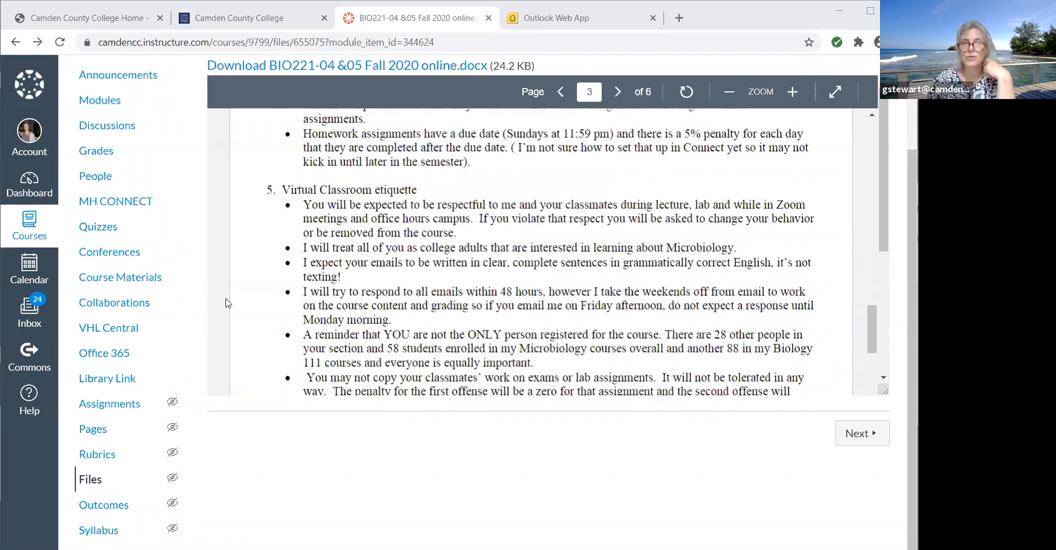
scroll("down", 3)
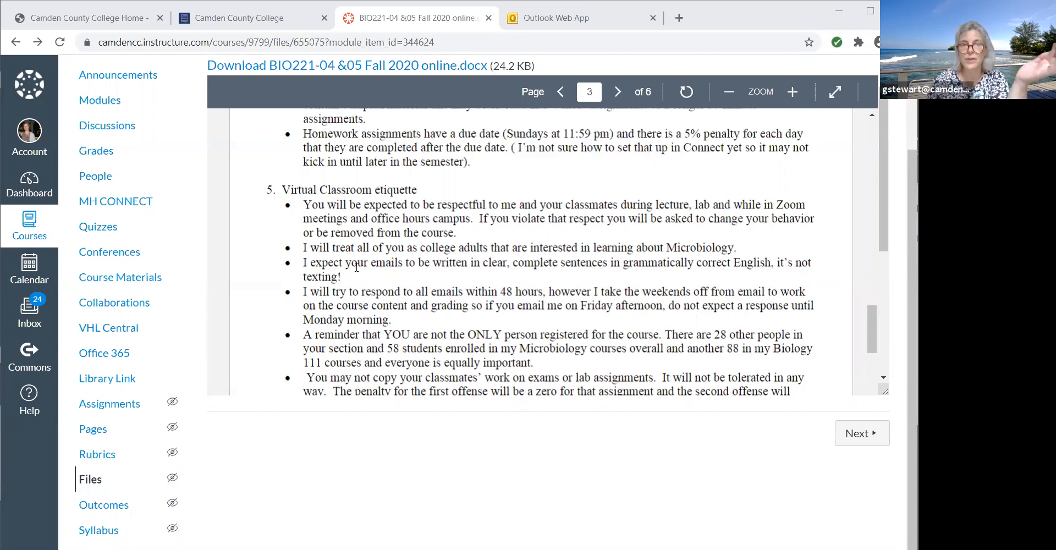
mouse_move(364, 294)
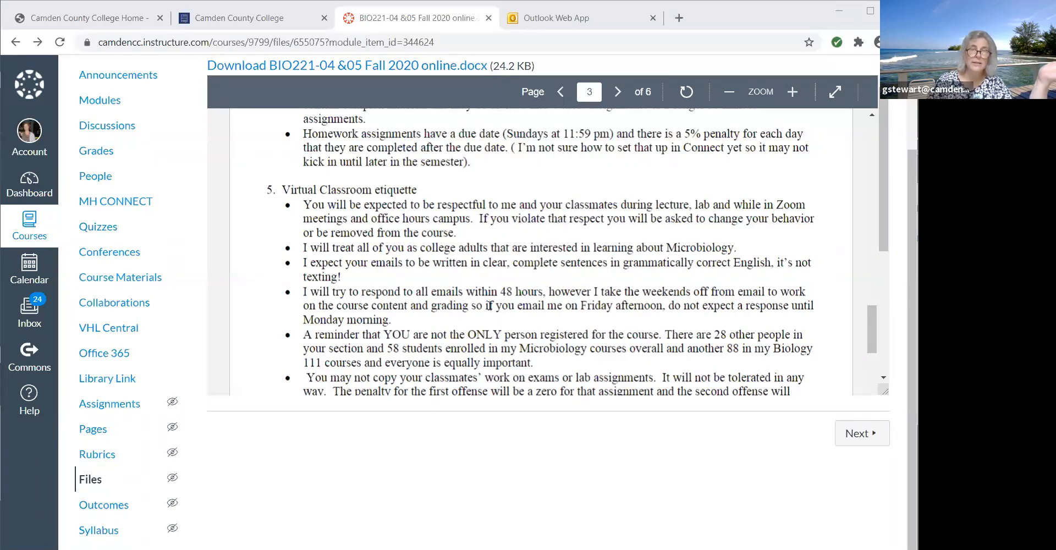
scroll("down", 3)
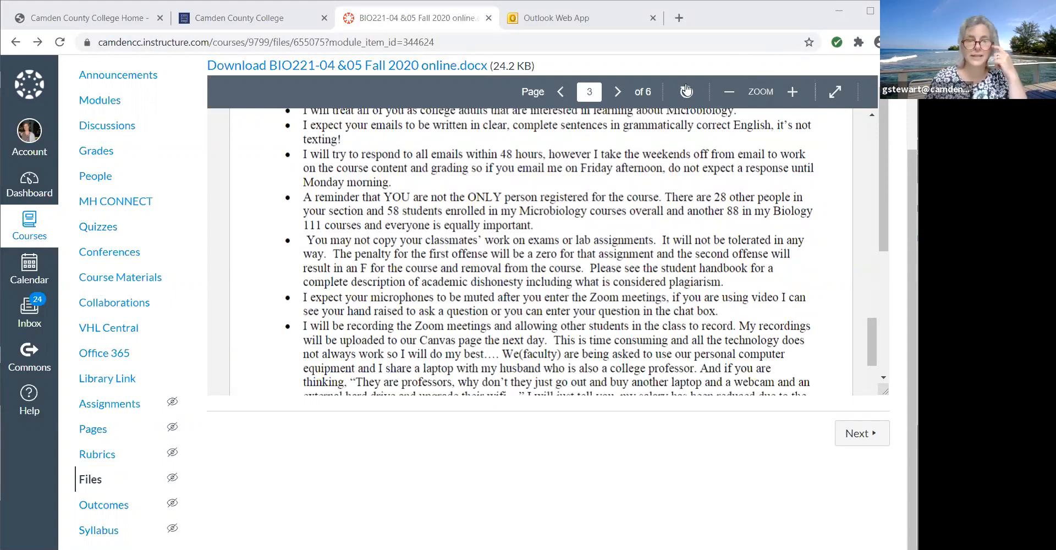
Scroll pages 3–4 of the outline on Zoom meetings and etiquette, returning to page 3.
scroll("down", 3)
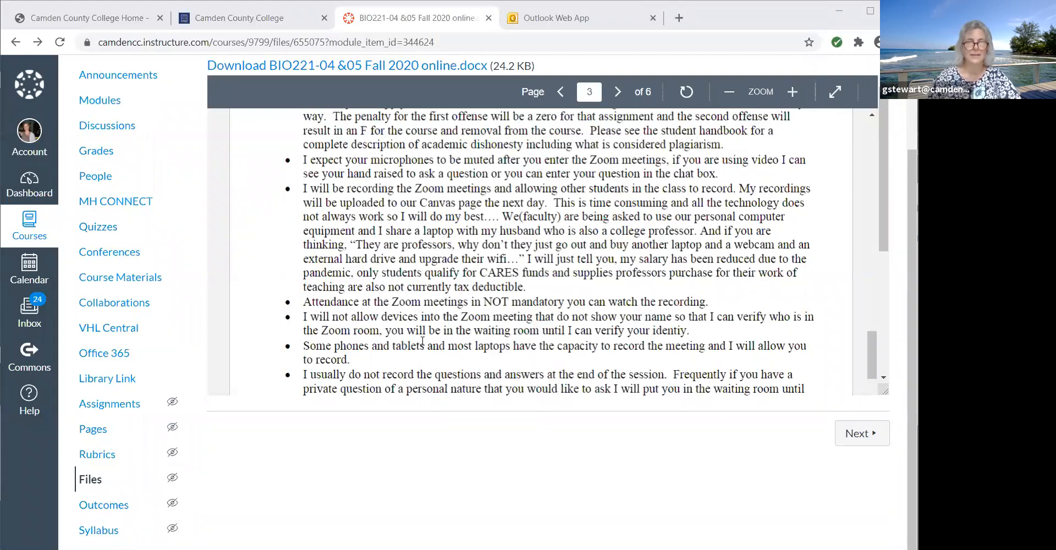
scroll("down", 3)
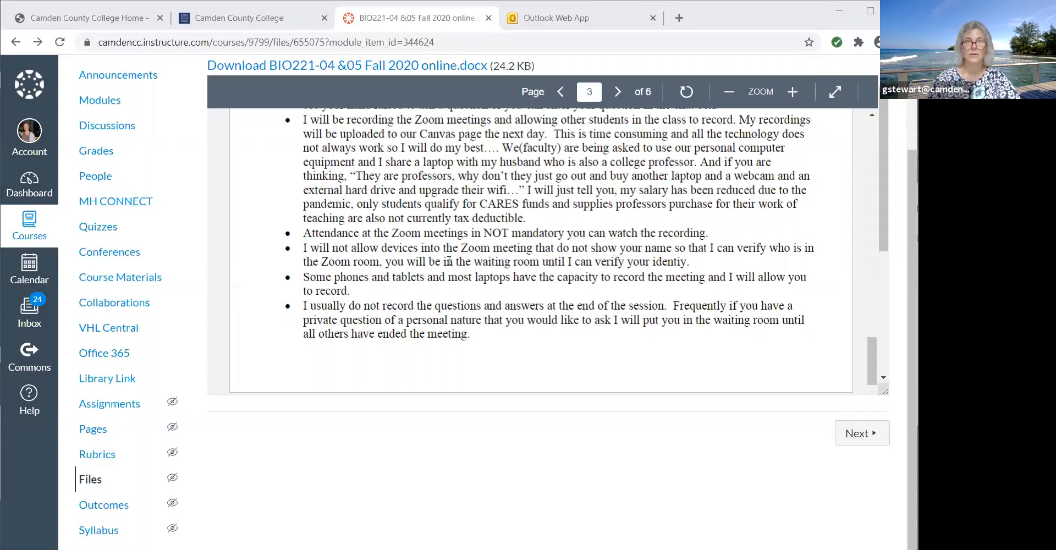
mouse_move(402, 297)
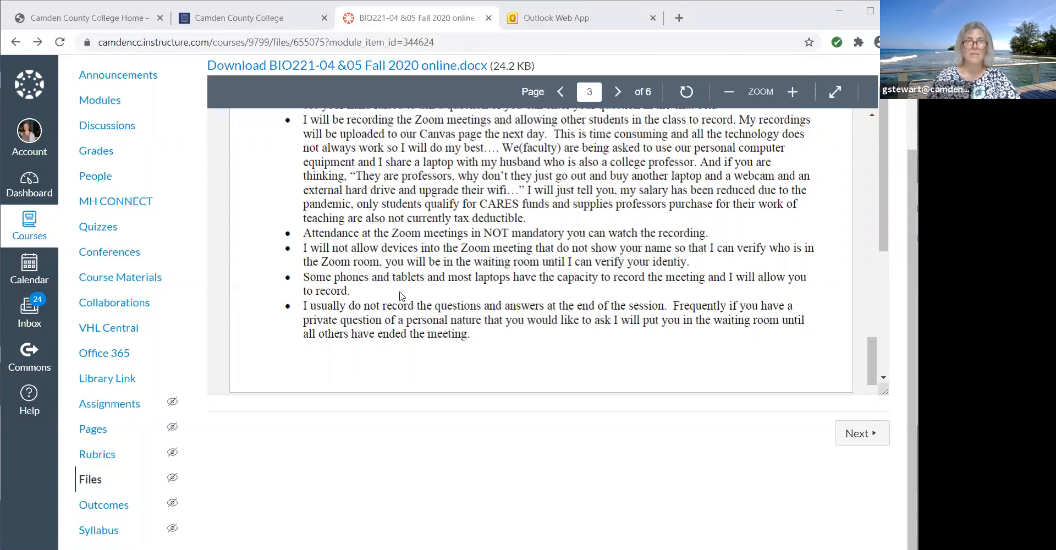
scroll("down", 3)
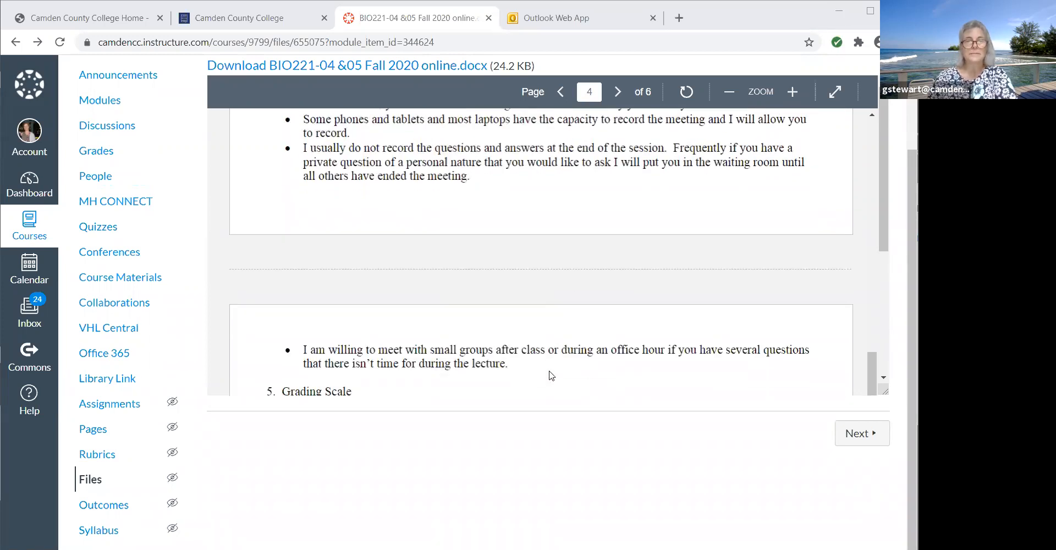
scroll("down", 3)
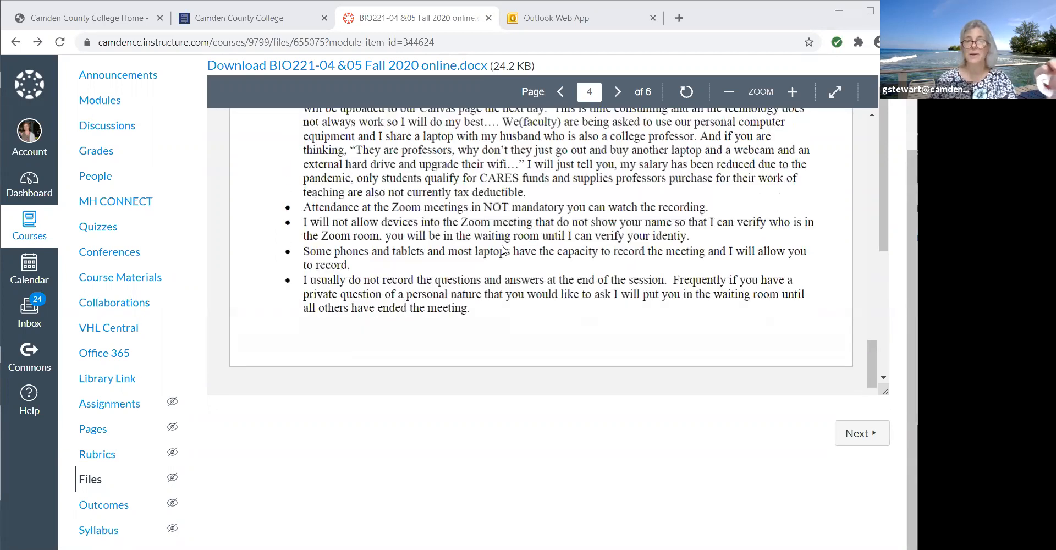
left_click(560, 91)
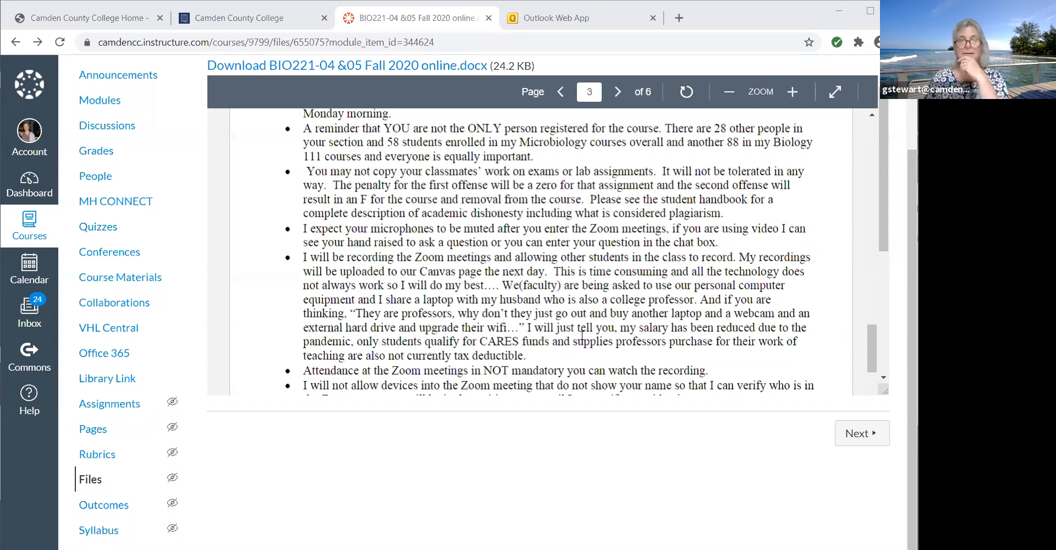
Bring page 4's Grading Scale with its A–F ranges and the signature line into view.
left_click(615, 91)
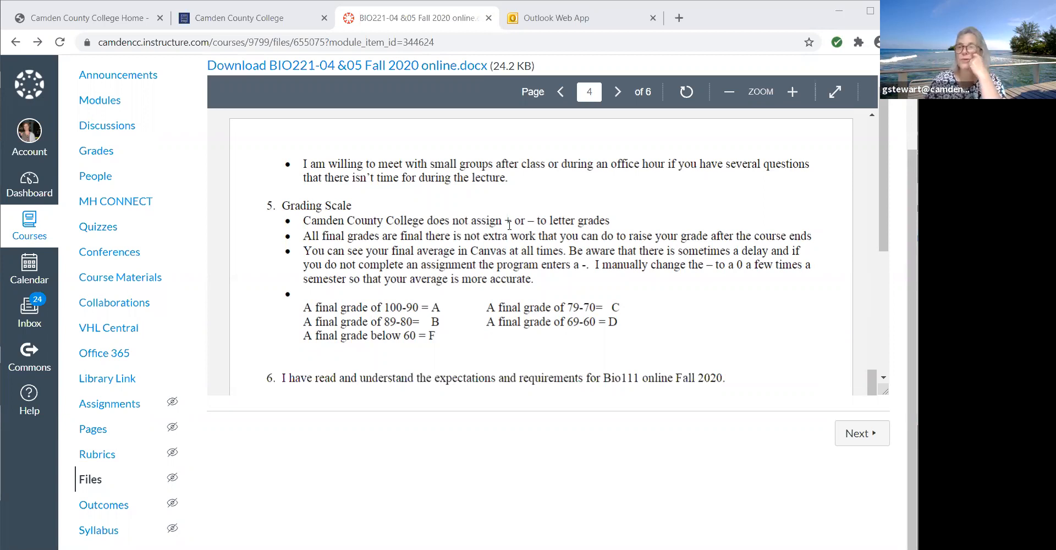
mouse_move(488, 232)
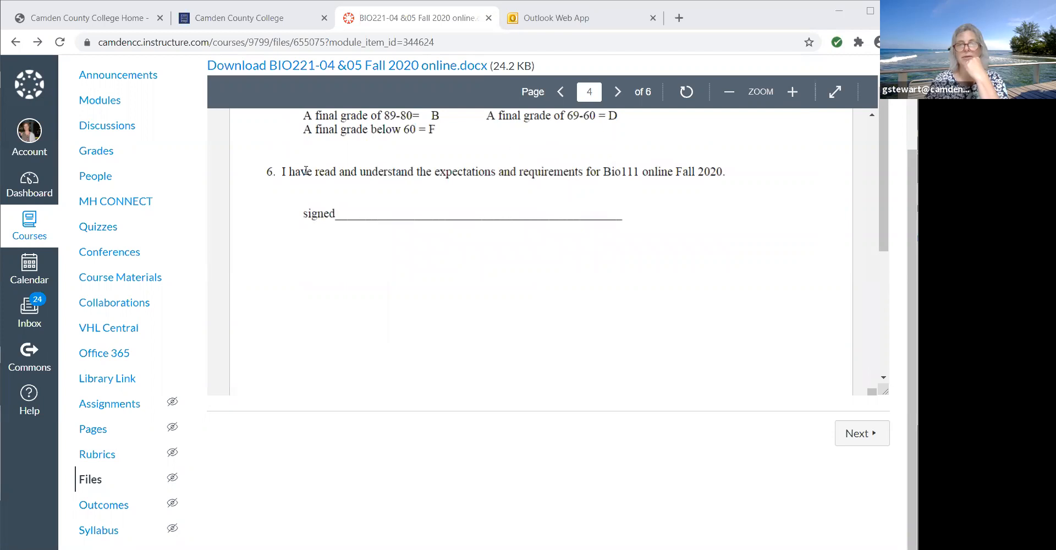
mouse_move(298, 157)
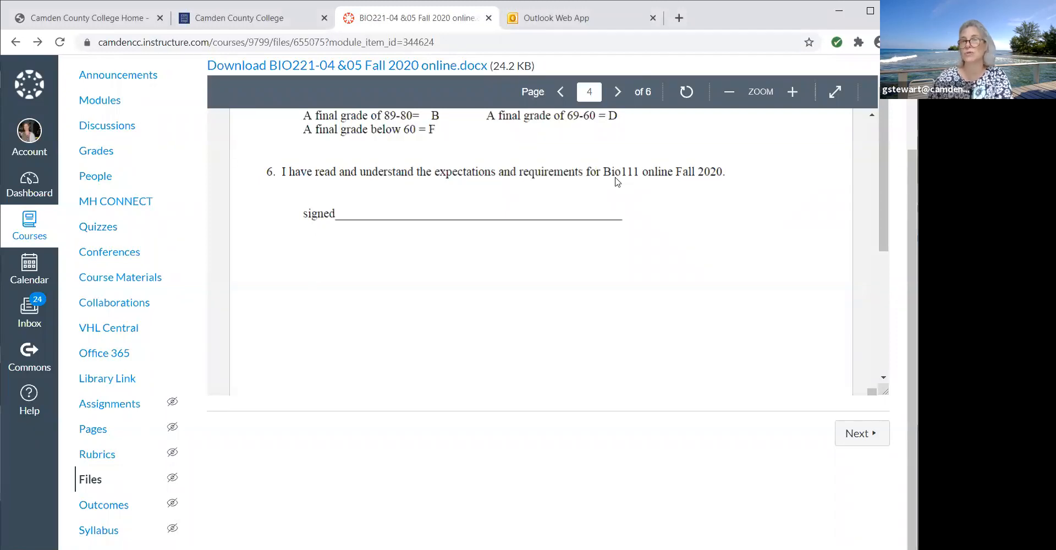
mouse_move(418, 240)
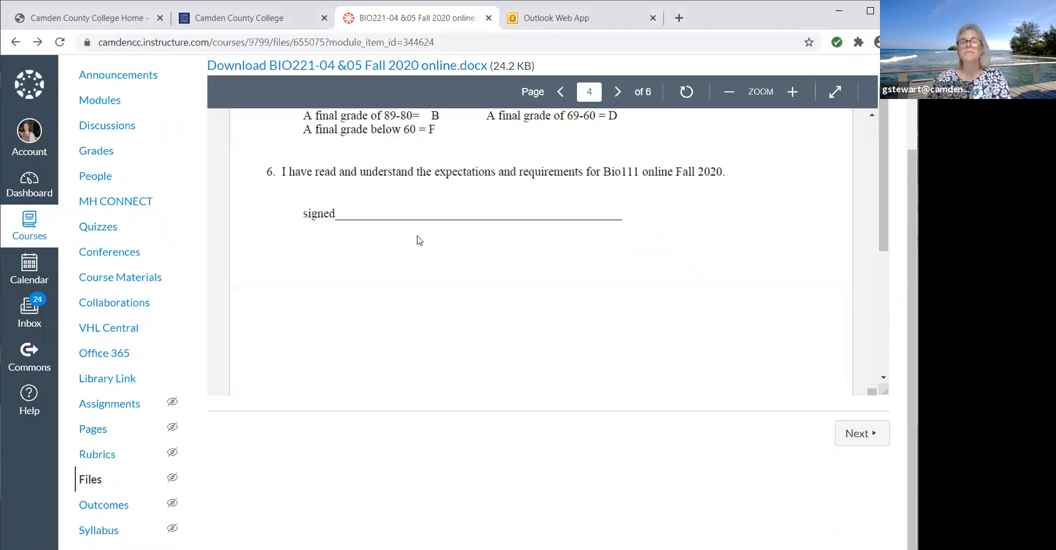
Page back to the start of the outline and return to the BIO221 Modules list.
left_click(561, 91)
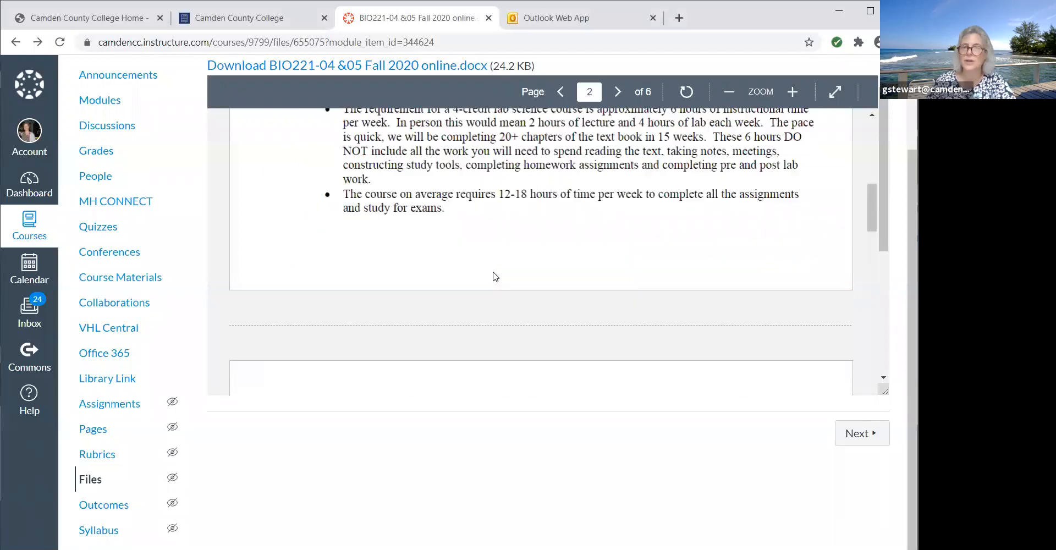
left_click(615, 91)
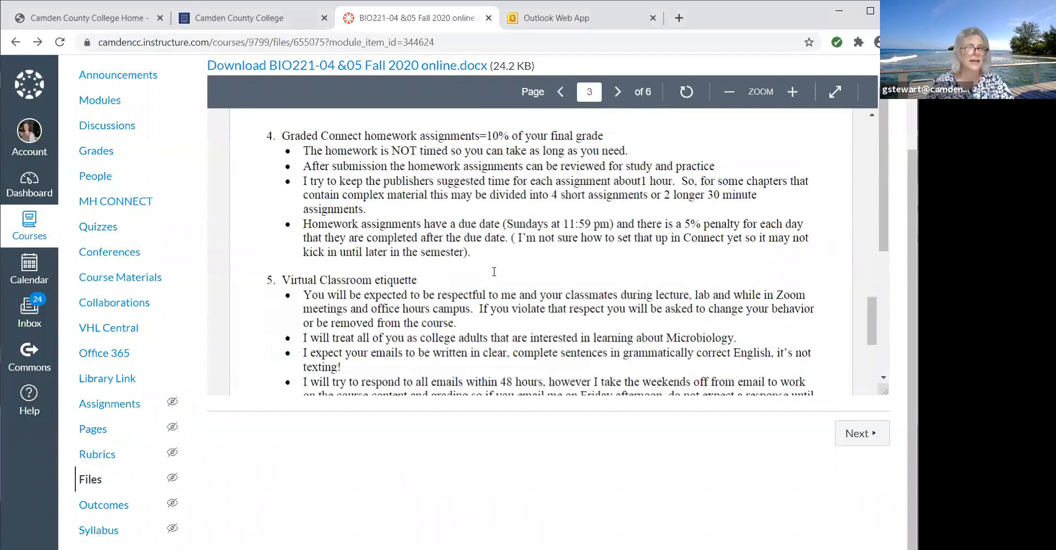
left_click(559, 92)
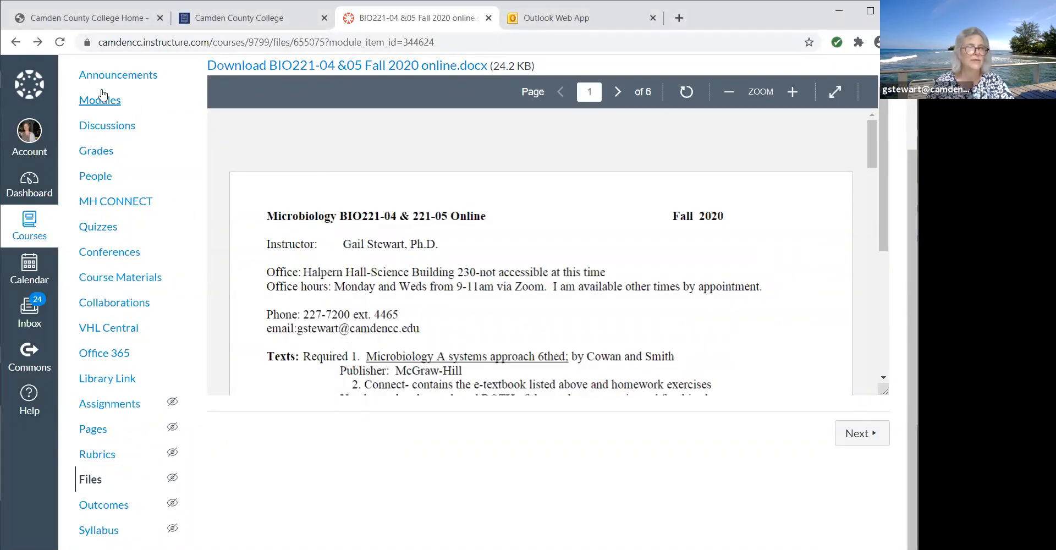
left_click(100, 100)
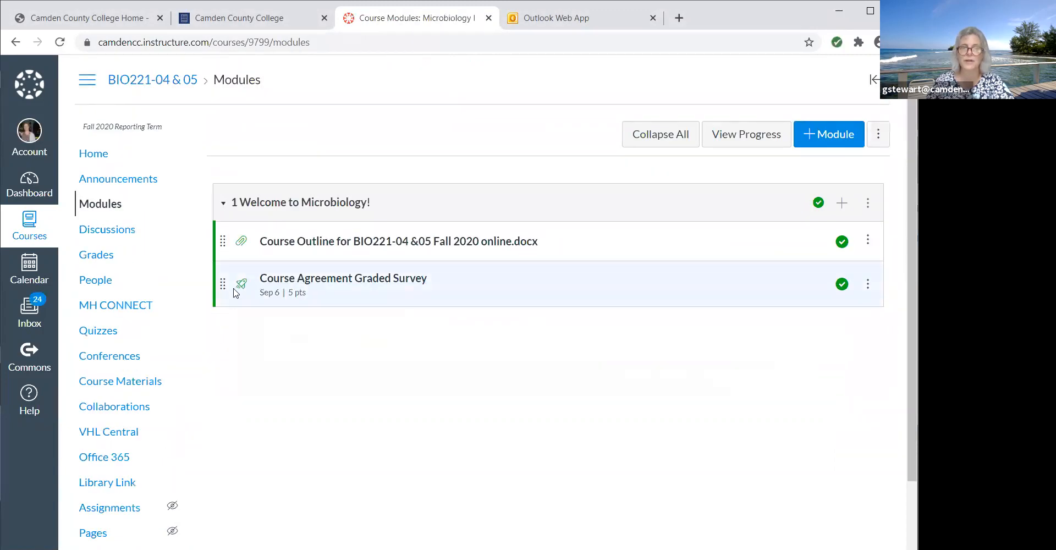
Preview the Course Agreement Graded Survey asking students to upload the signed outline page as PDF.
left_click(343, 279)
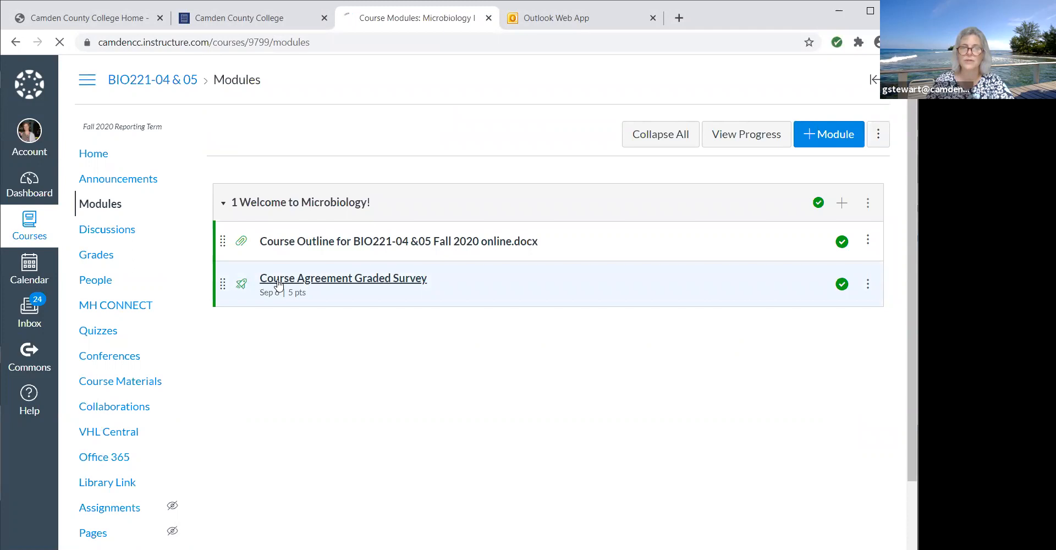
left_click(344, 278)
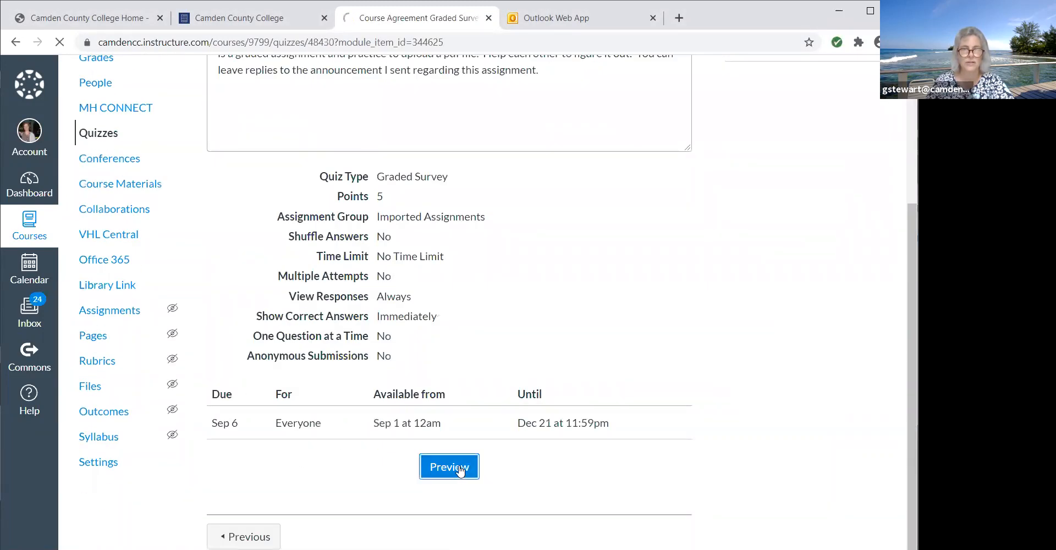
left_click(449, 466)
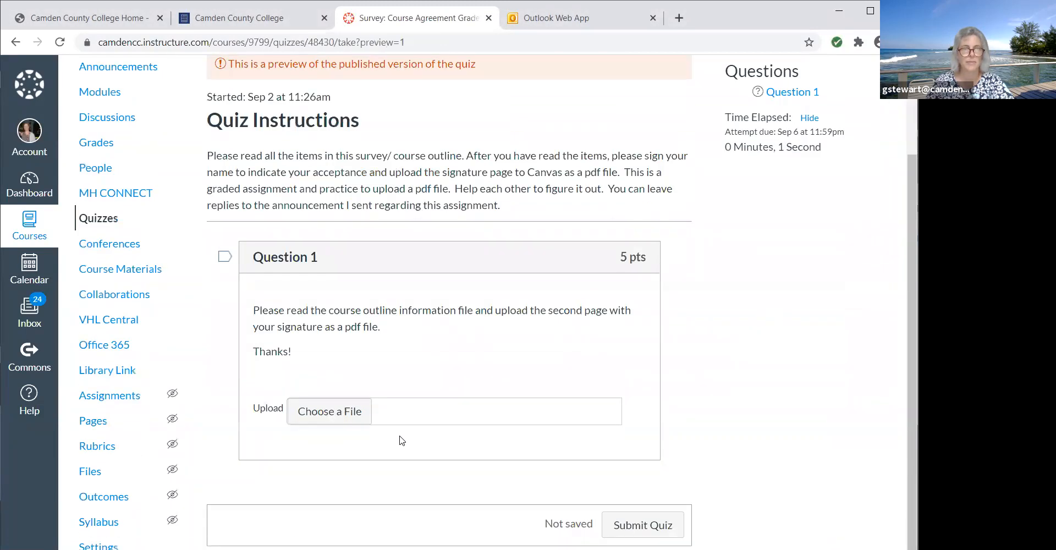
mouse_move(492, 362)
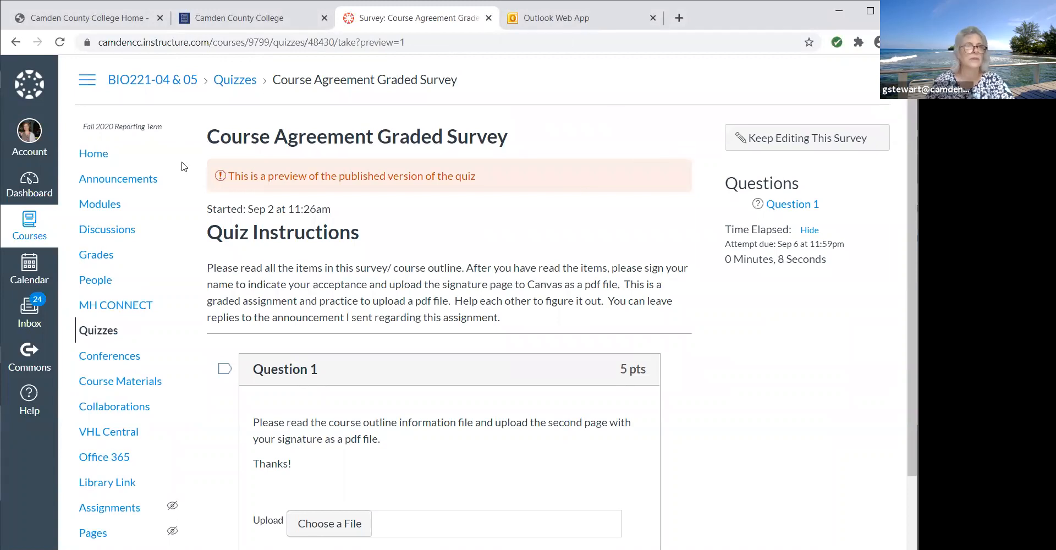
left_click(100, 204)
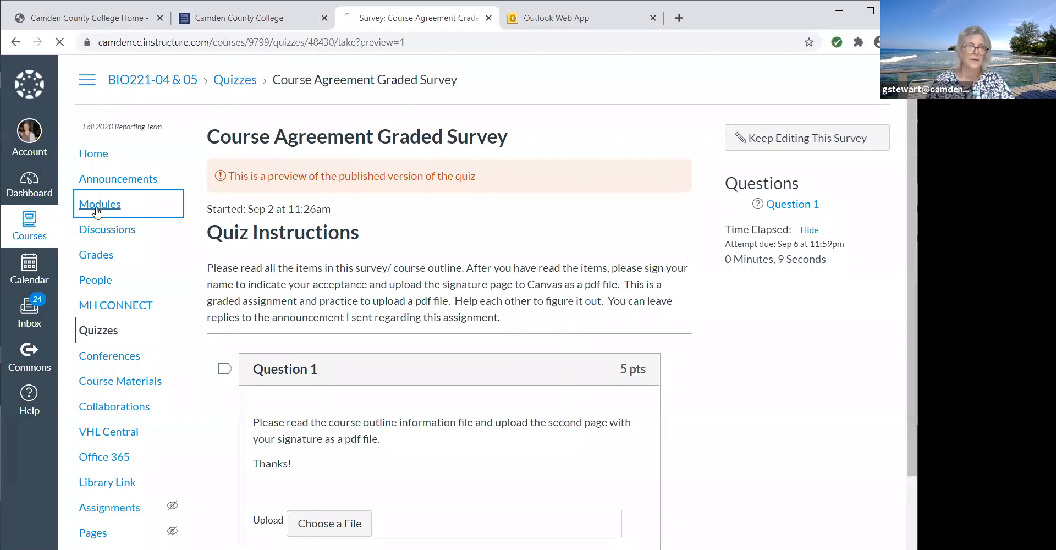
Return from the survey preview to the BIO221 Modules page.
left_click(100, 203)
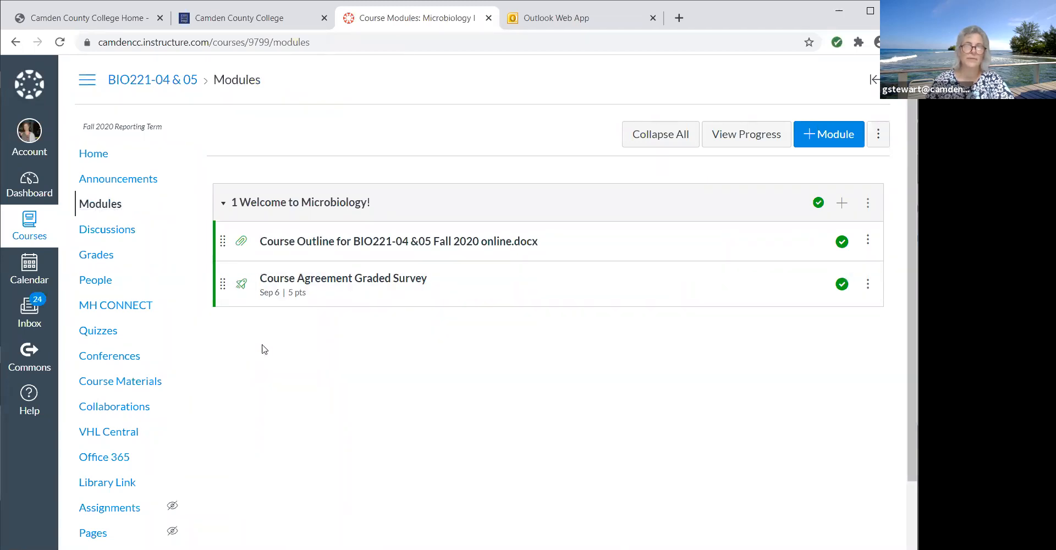
mouse_move(278, 317)
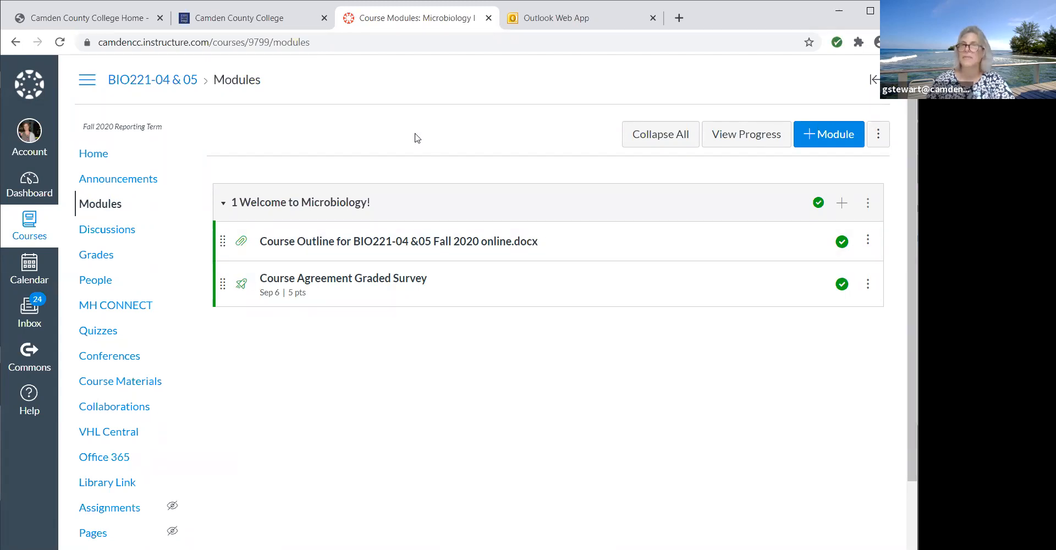
mouse_move(618, 158)
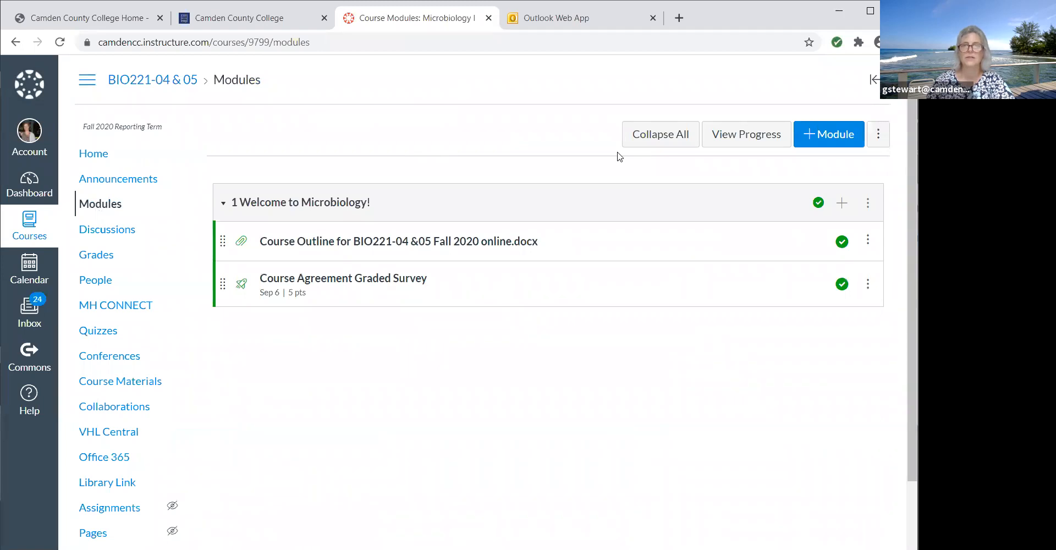
mouse_move(556, 115)
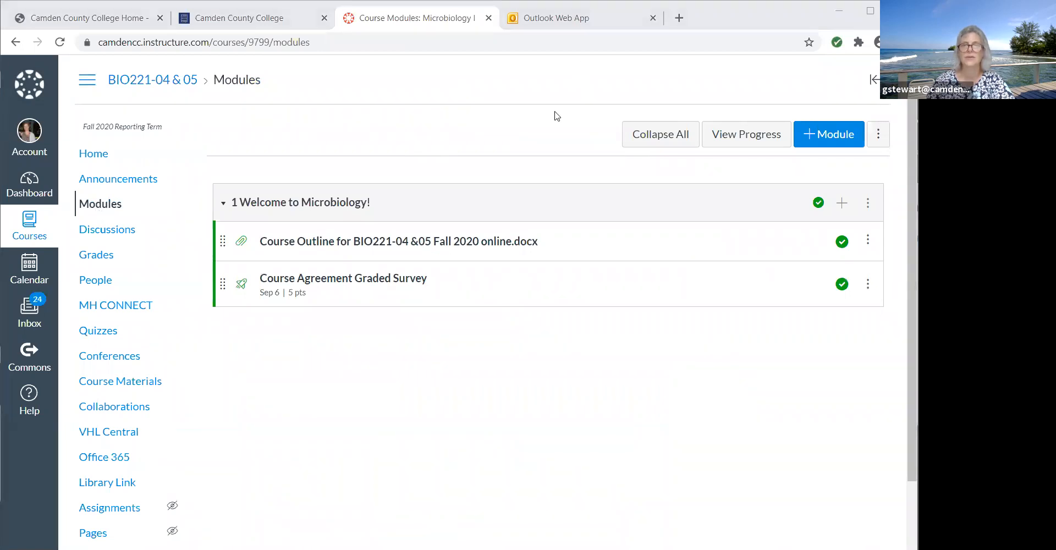
mouse_move(716, 114)
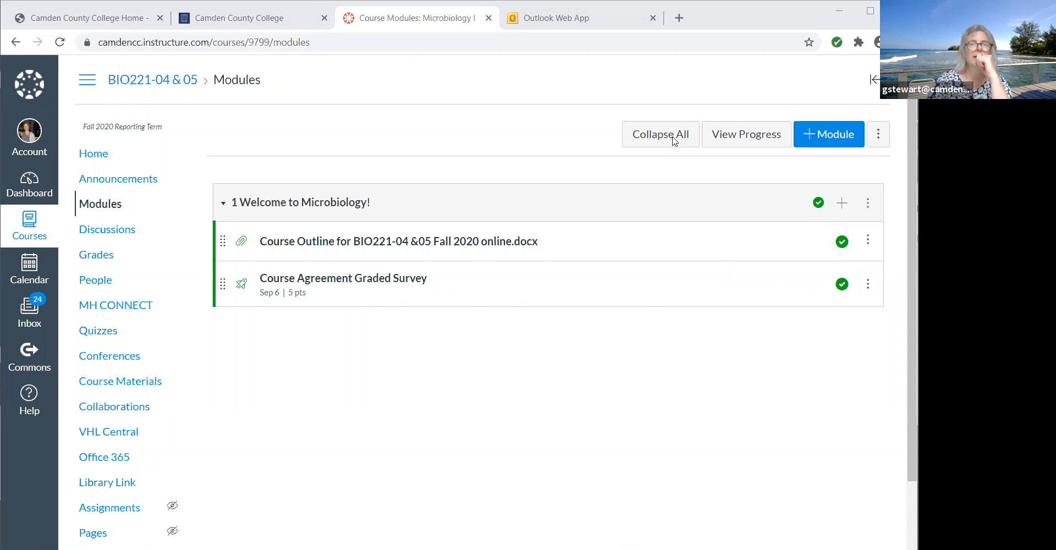
mouse_move(115, 305)
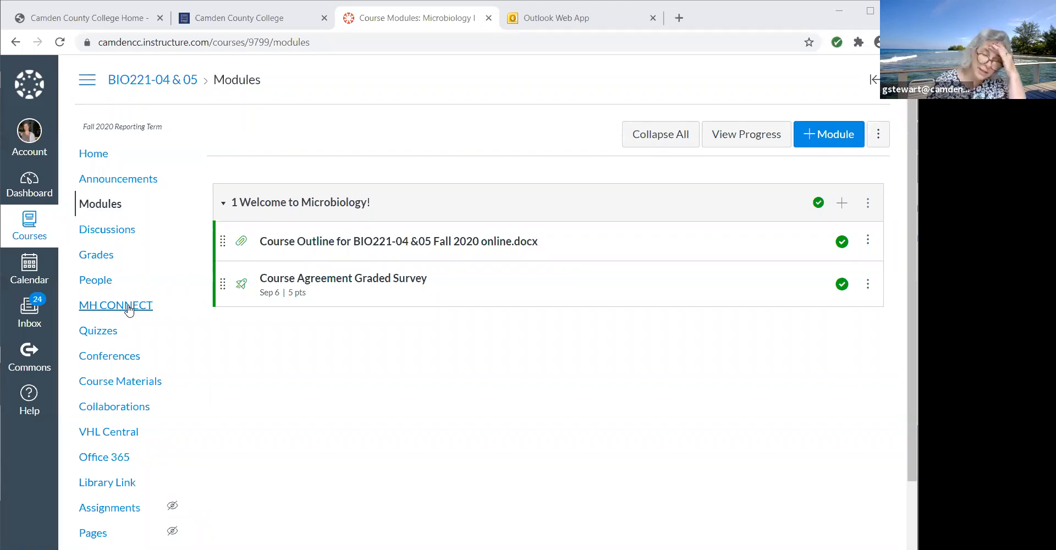
mouse_move(120, 381)
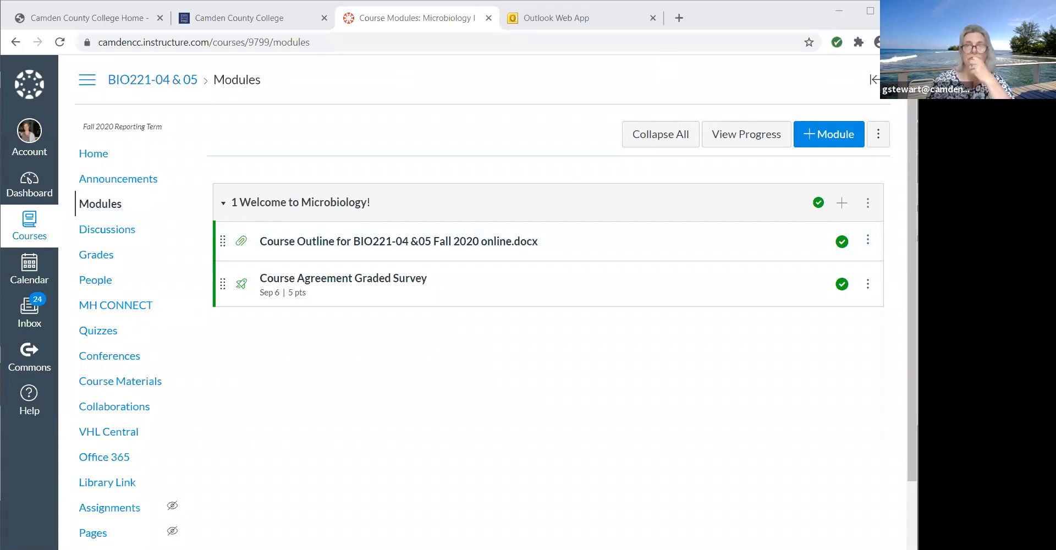
mouse_move(713, 192)
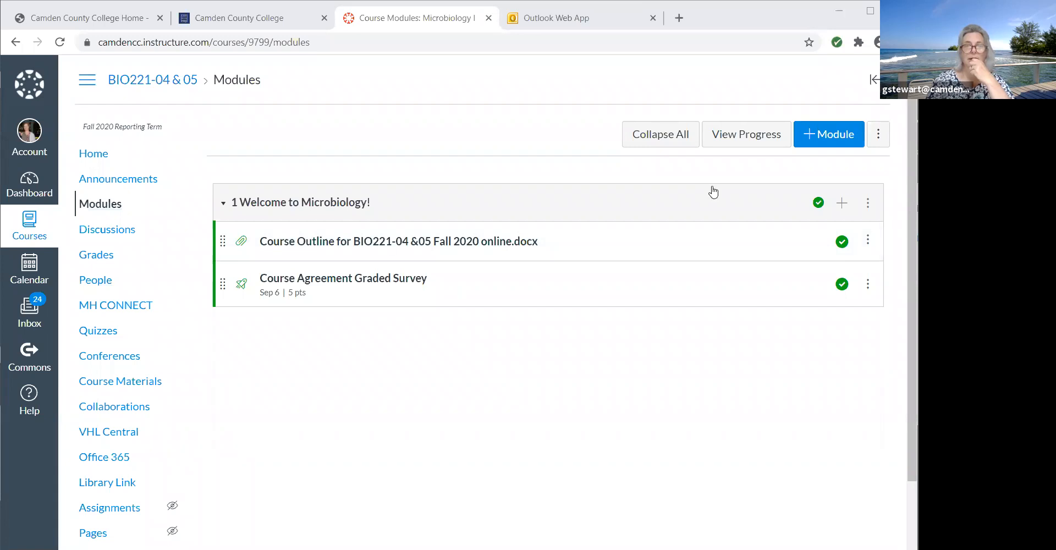